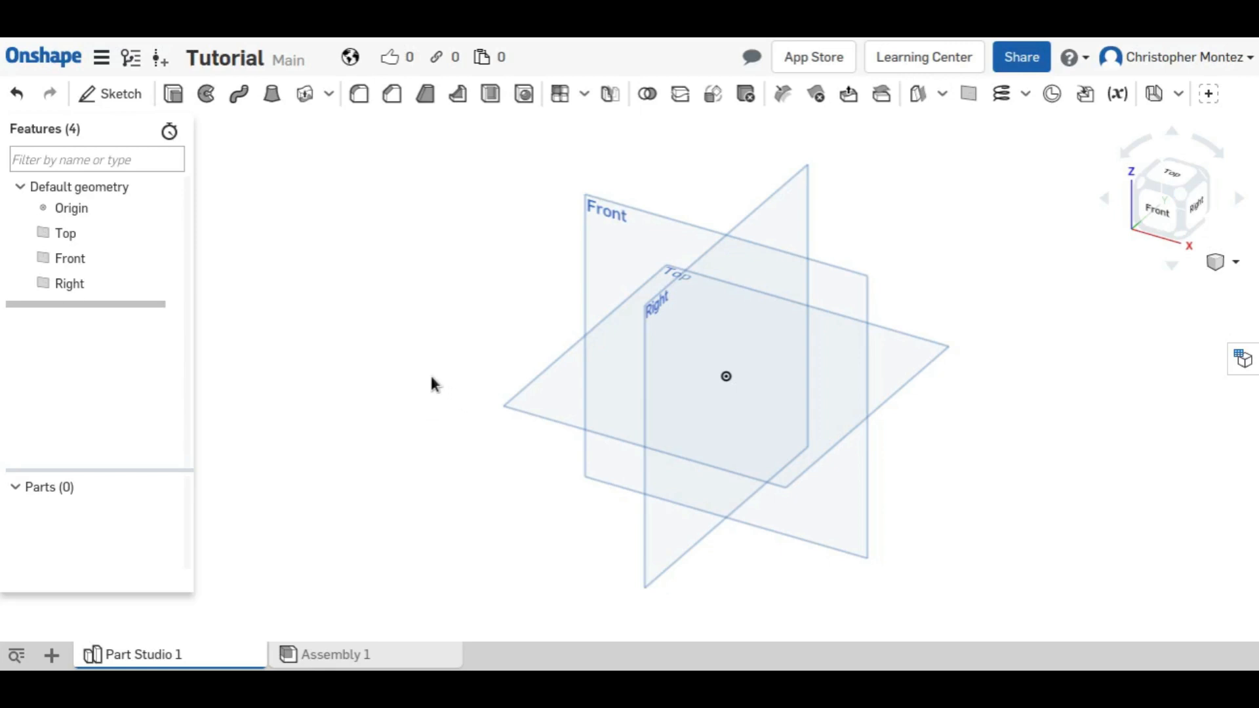
pyautogui.moveTo(291, 95)
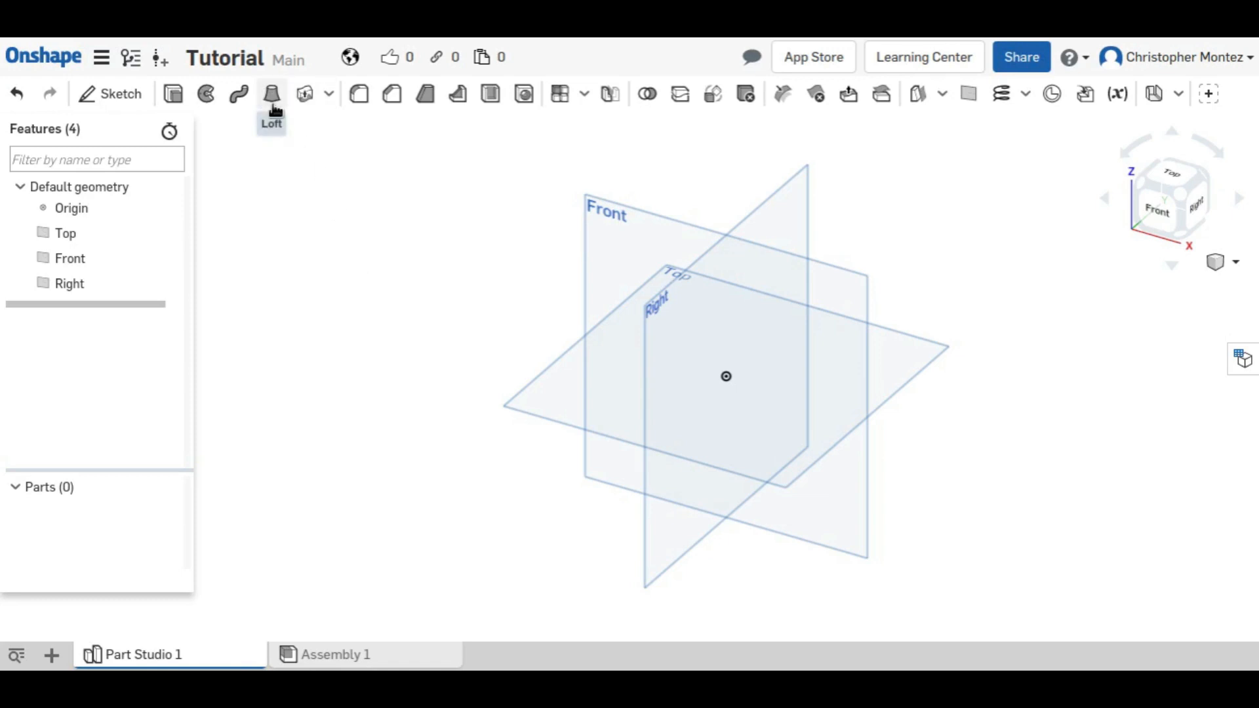
pyautogui.moveTo(237, 120)
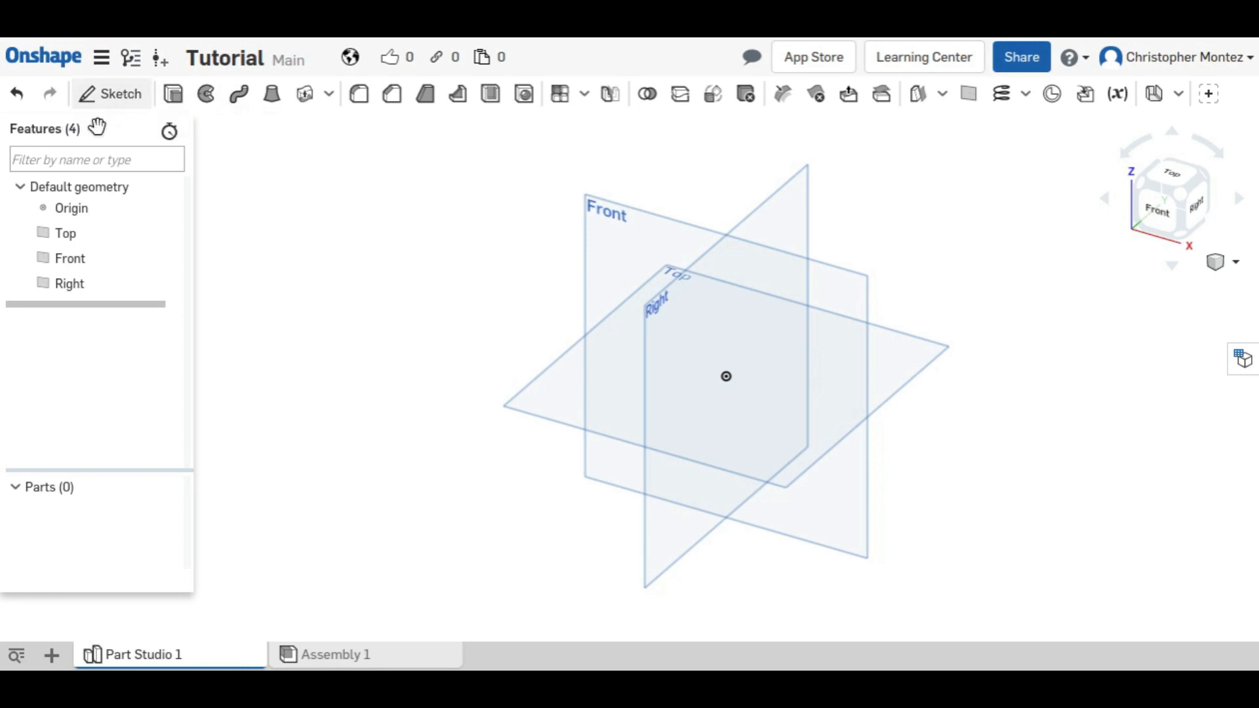
# Step: Draw a circle in Sketch 1 on the Top plane as the first loft profile
pyautogui.click(120, 95)
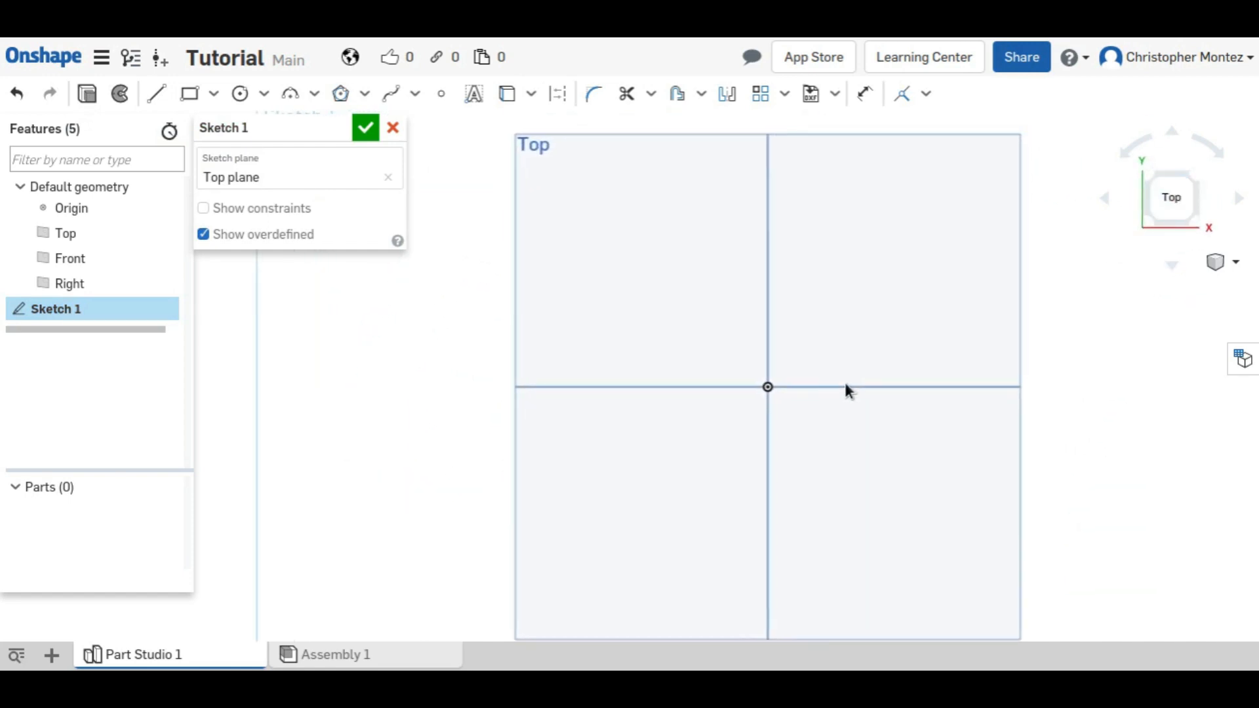
pyautogui.moveTo(847, 390); pyautogui.dragTo(790, 416)
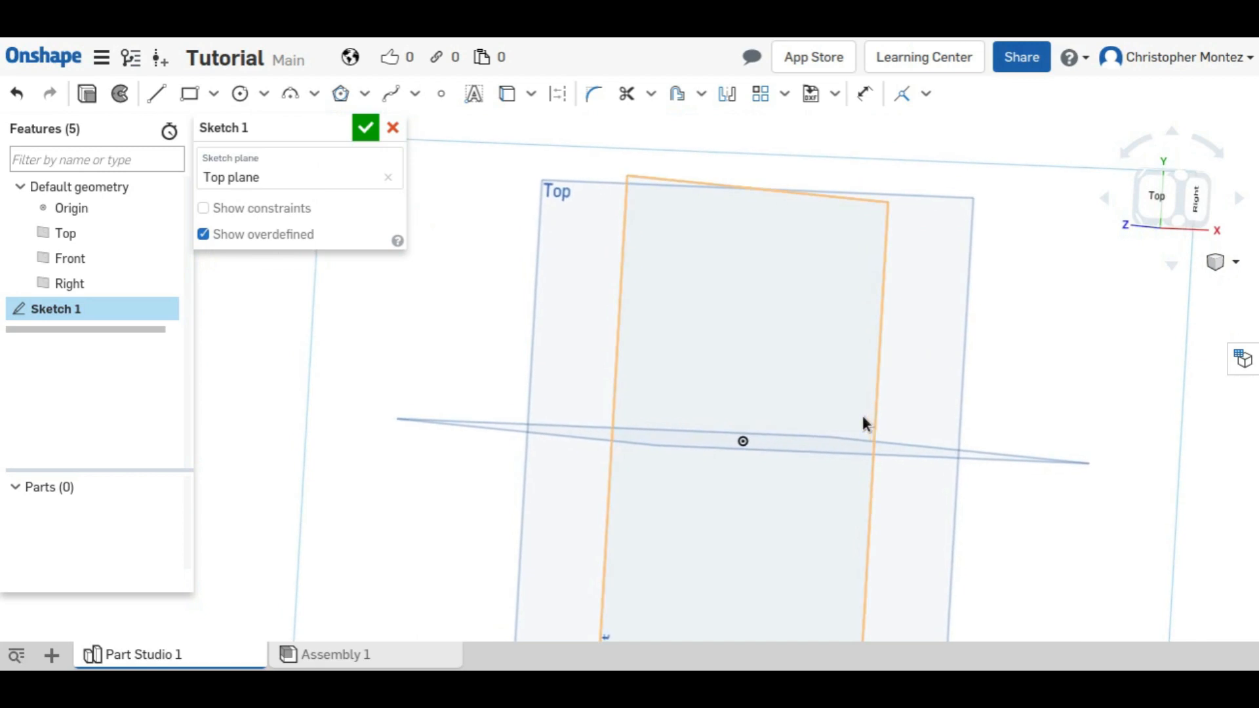
pyautogui.moveTo(865, 424); pyautogui.dragTo(847, 446)
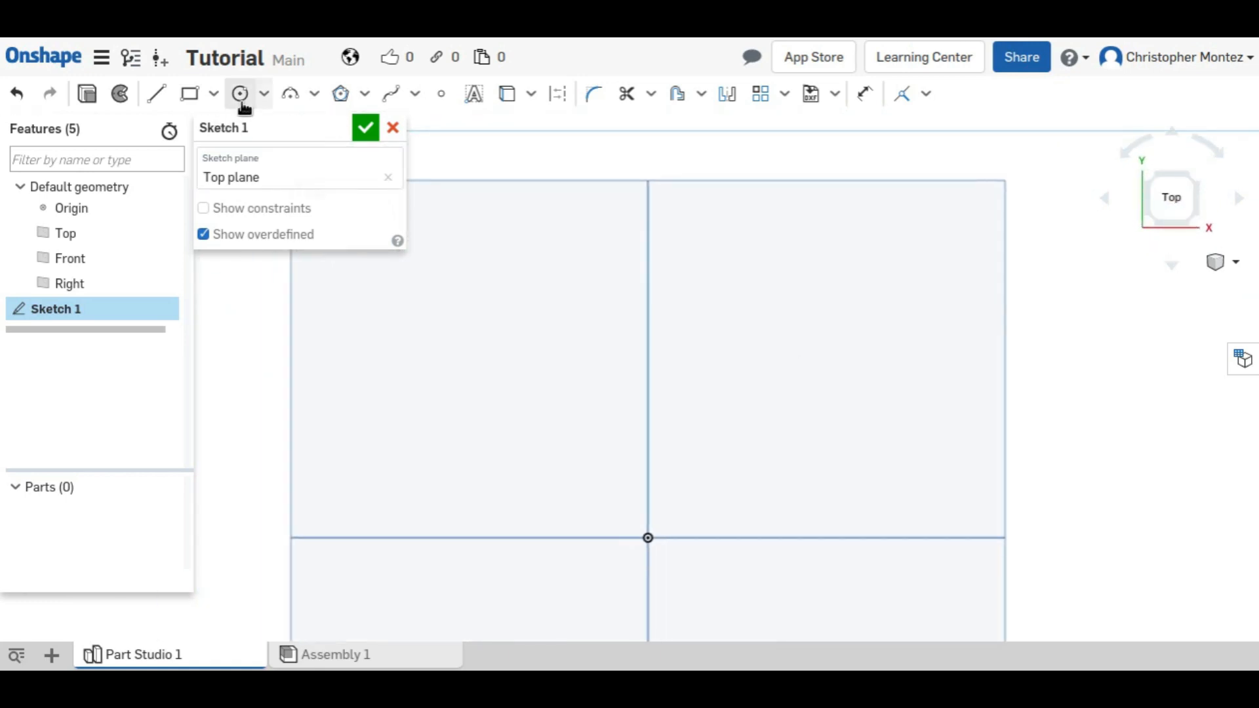
pyautogui.click(239, 93)
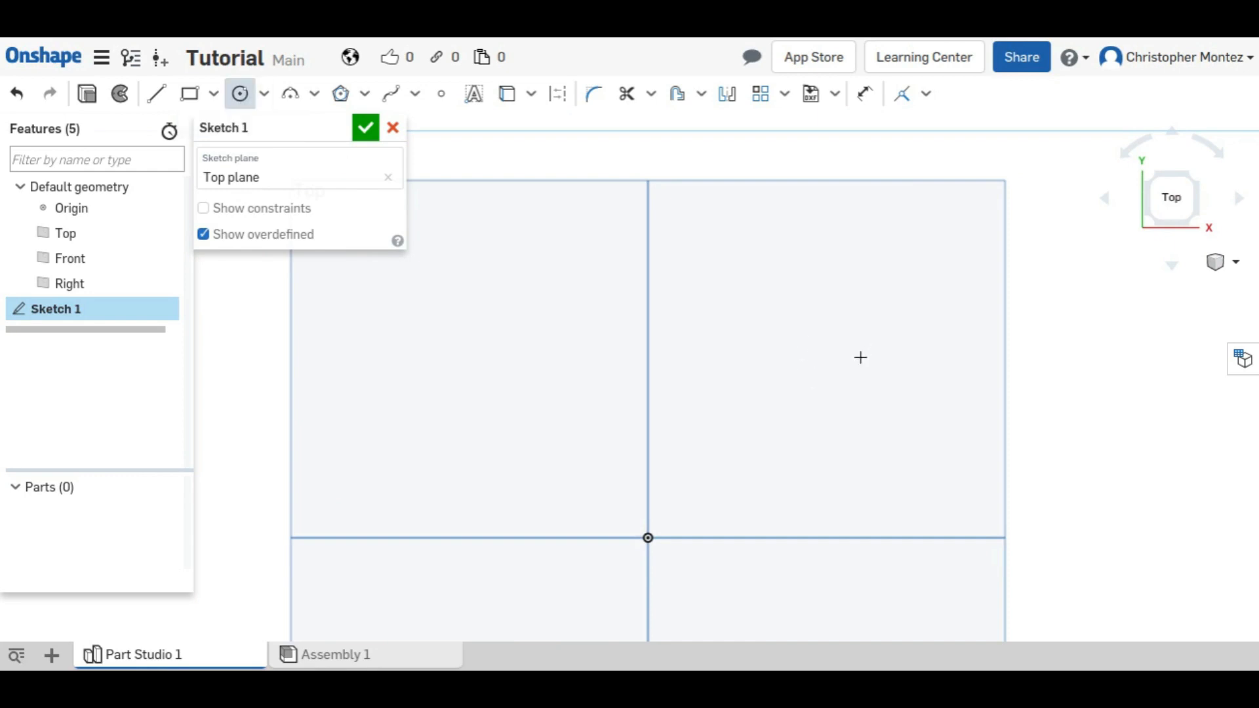
pyautogui.moveTo(818, 349); pyautogui.dragTo(759, 385)
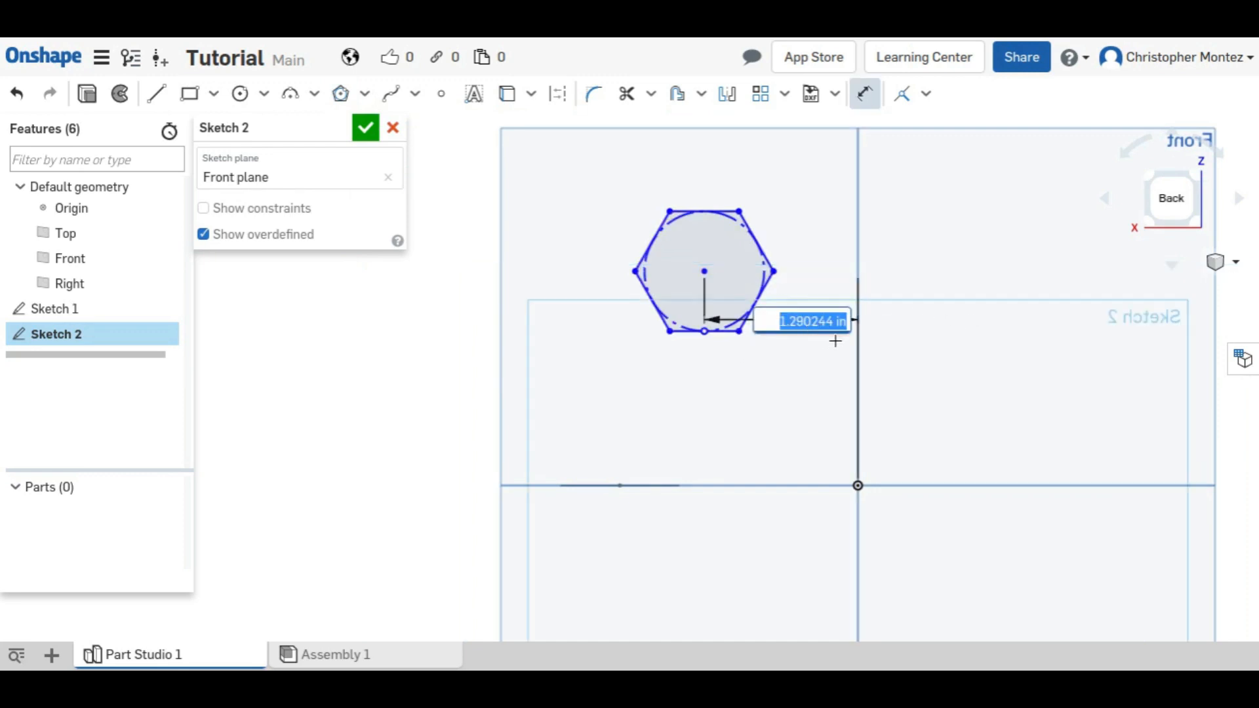
# Step: Dimension the hexagon 1.5 from the origin with diameter 1 and finish Sketch 2
pyautogui.write('1.5')
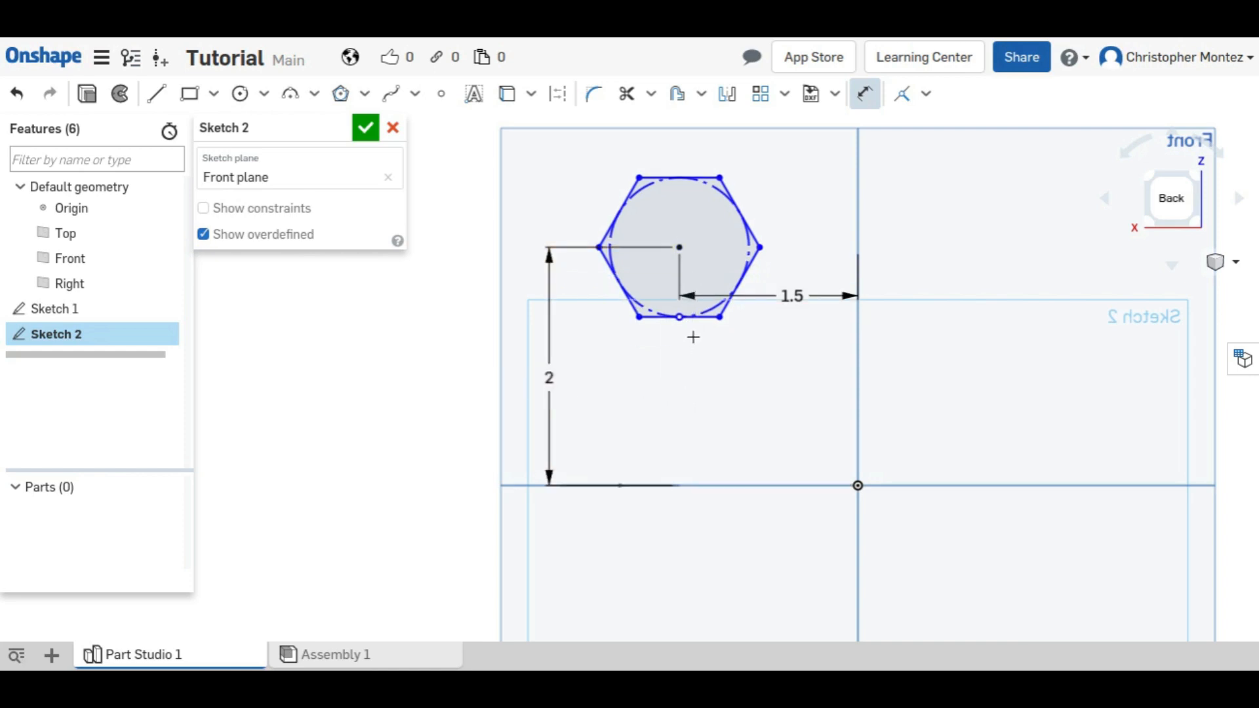
pyautogui.click(703, 180)
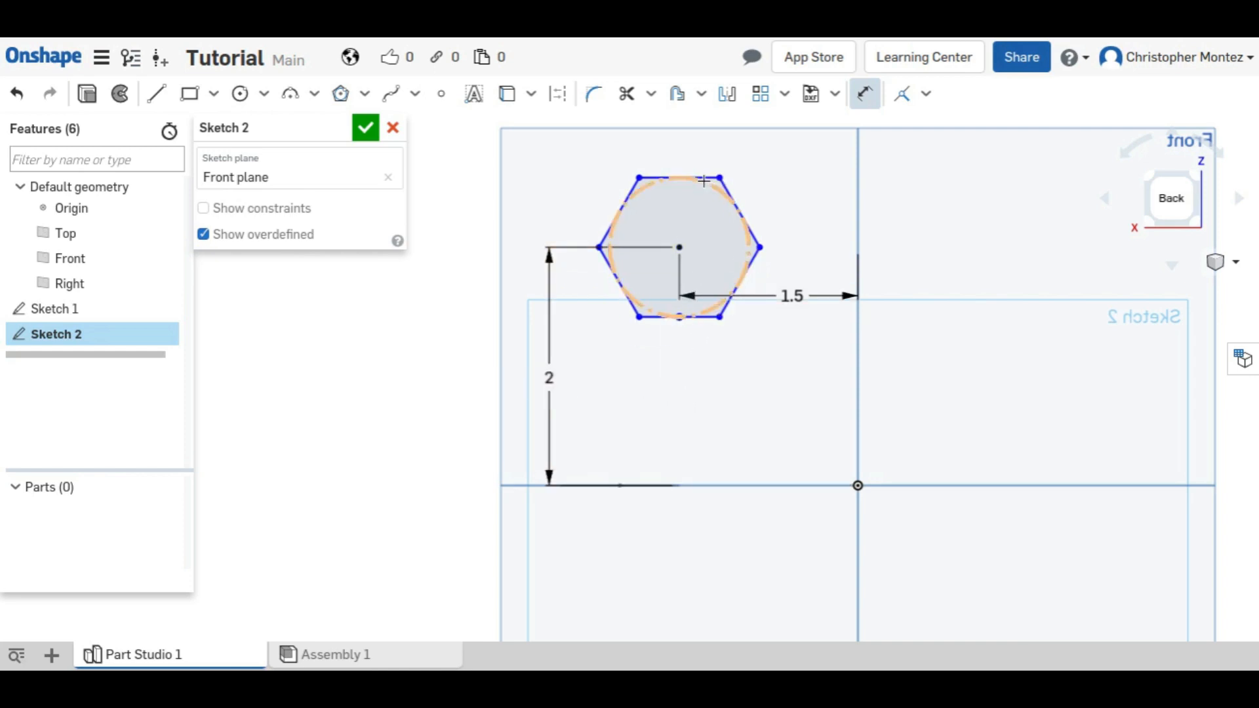
pyautogui.click(706, 180)
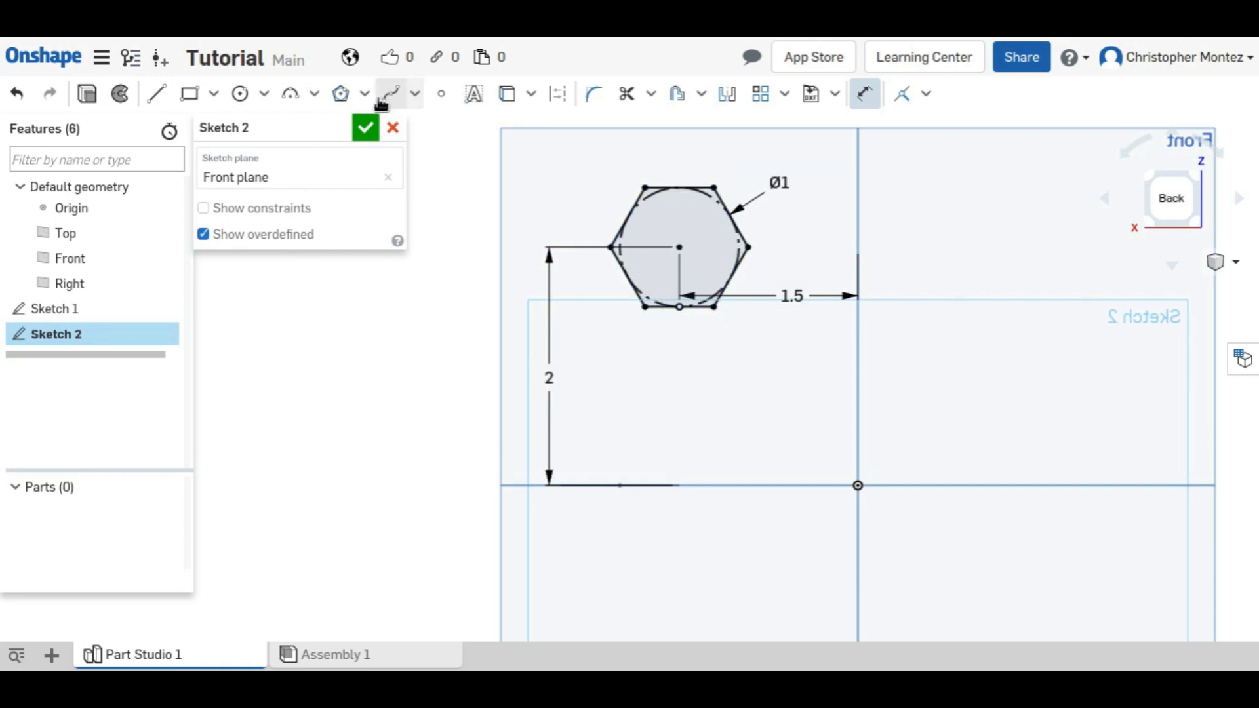
pyautogui.click(366, 127)
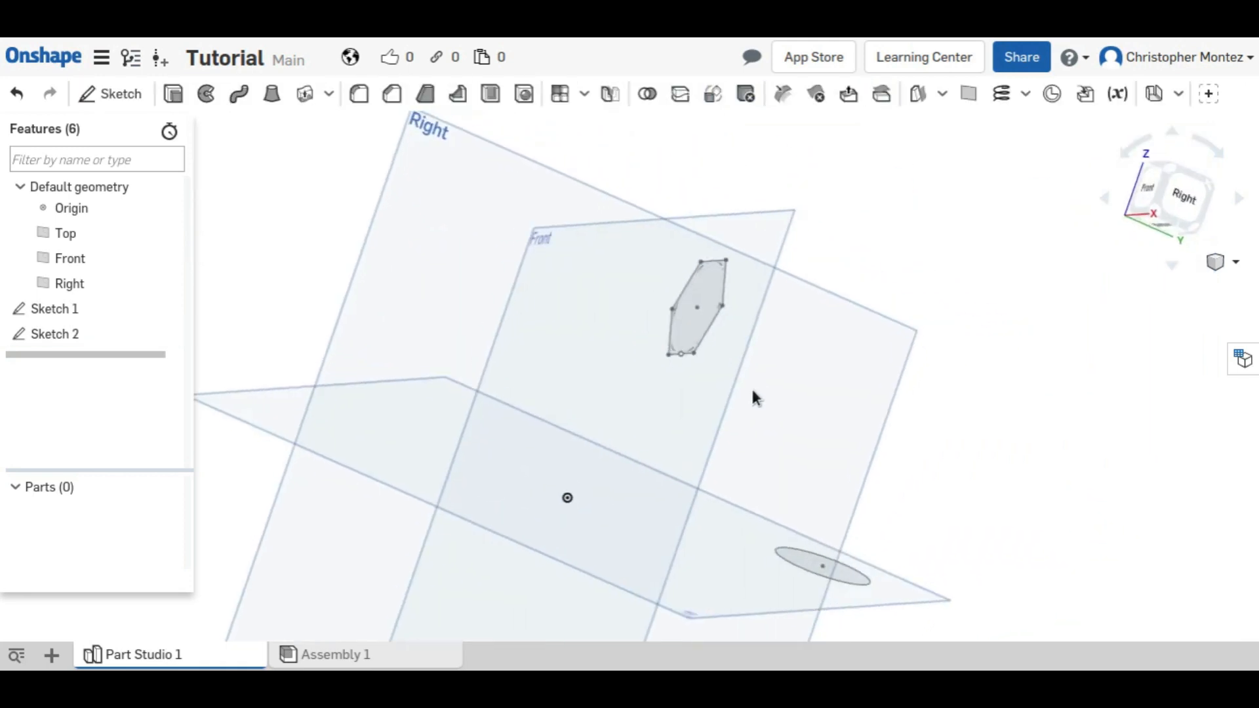
# Step: Create Loft 1 joining the hexagon and circle profiles into solid Part 1
pyautogui.moveTo(756, 398); pyautogui.dragTo(596, 347)
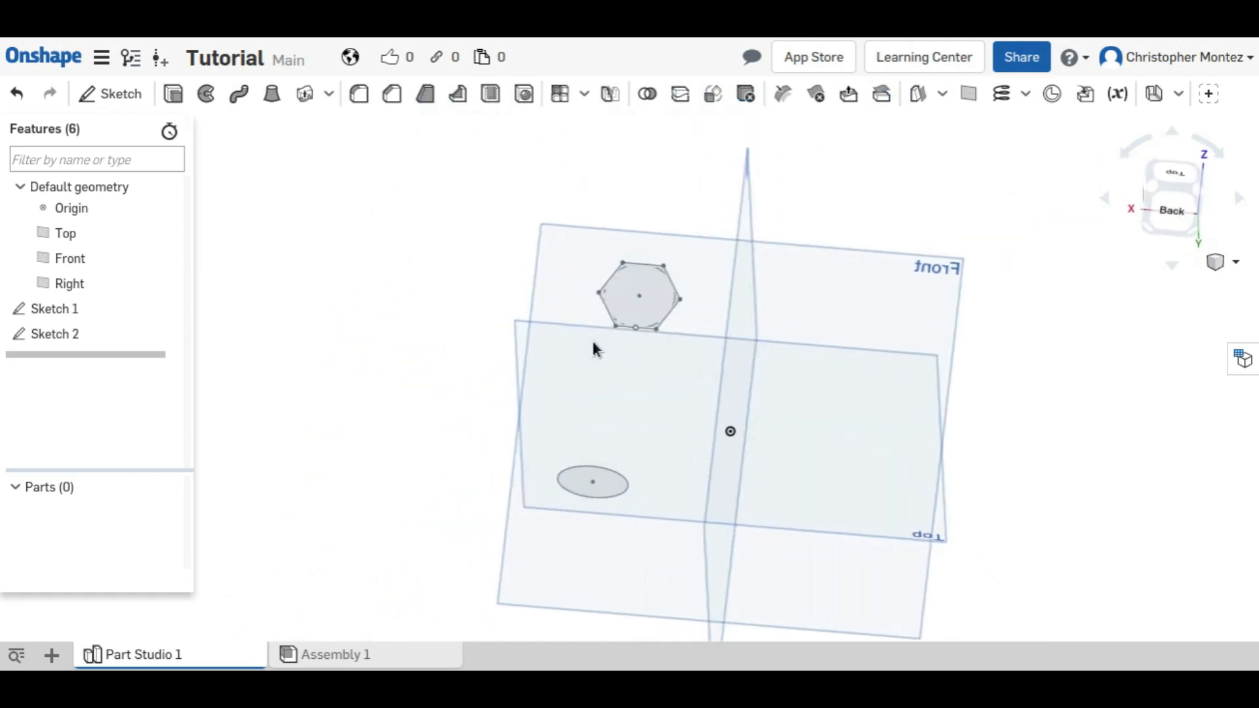
pyautogui.moveTo(596, 349); pyautogui.dragTo(651, 421)
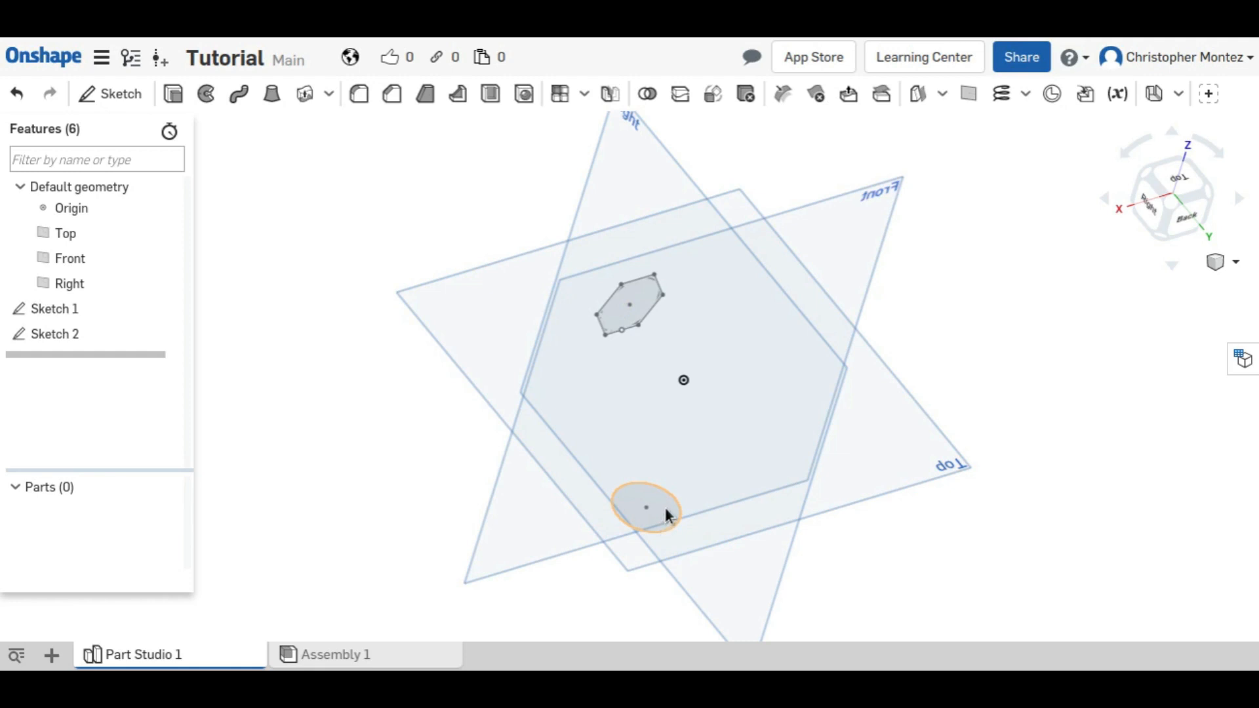
pyautogui.click(270, 95)
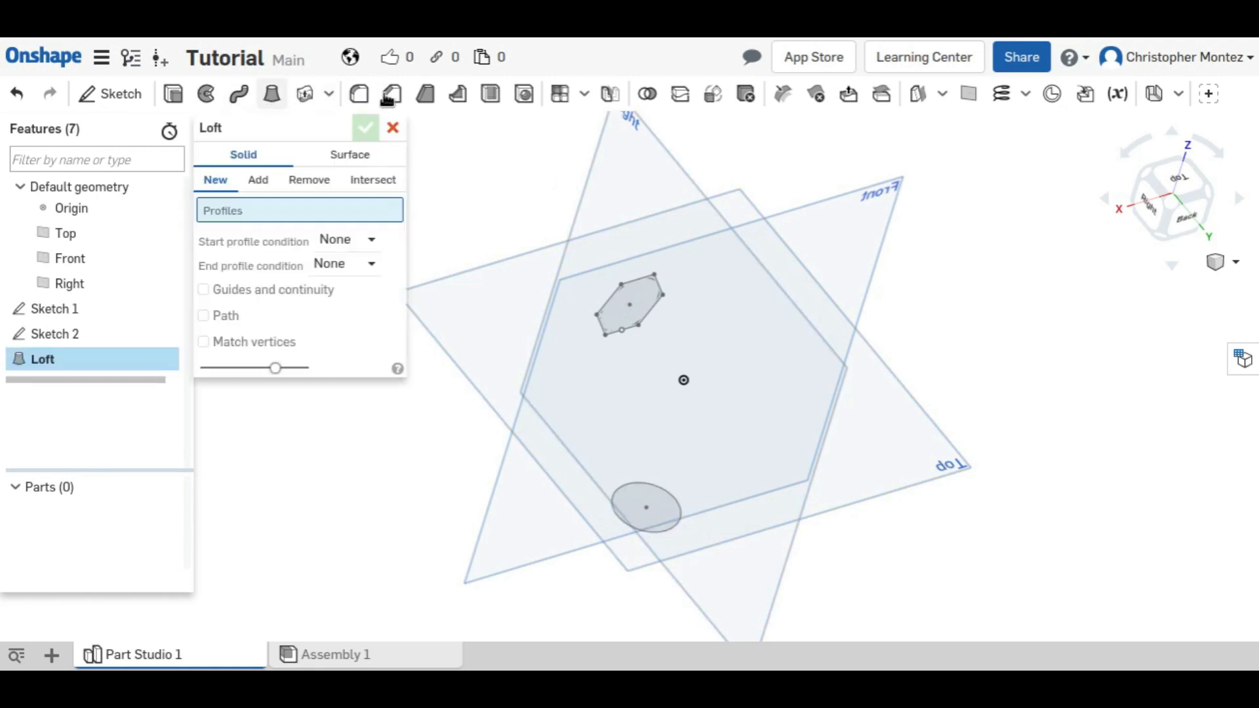
pyautogui.click(629, 310)
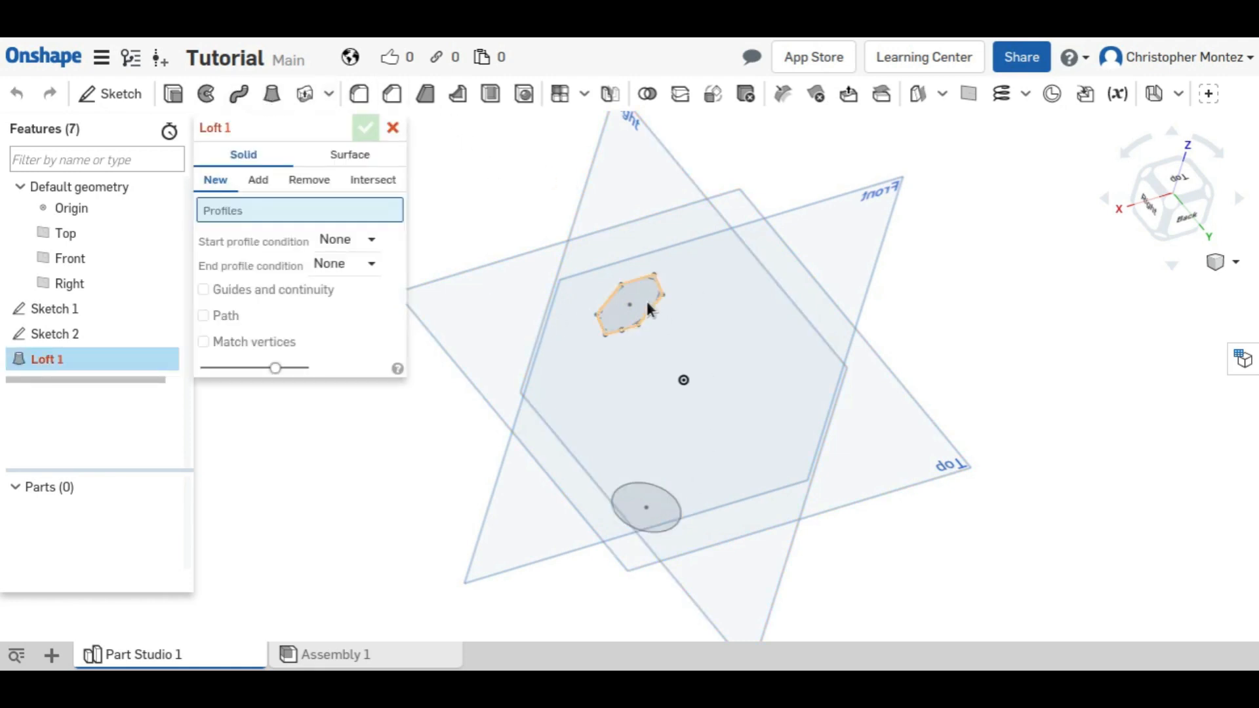
pyautogui.click(645, 508)
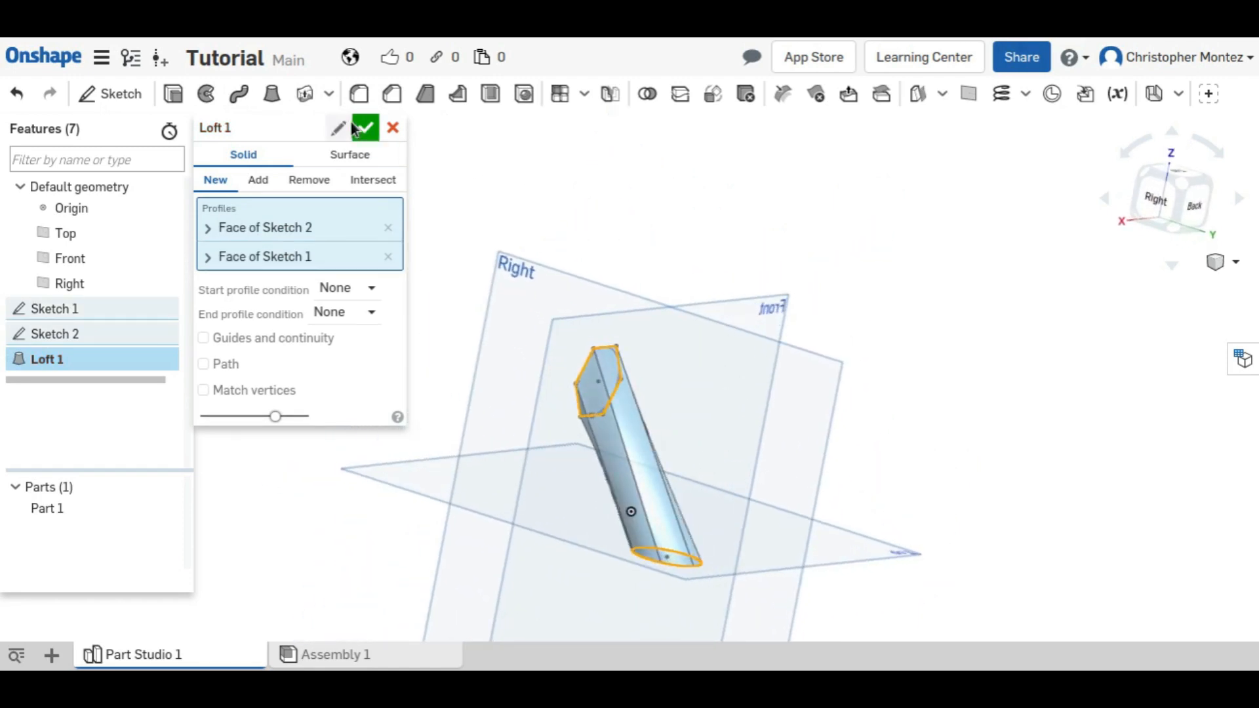
pyautogui.click(365, 128)
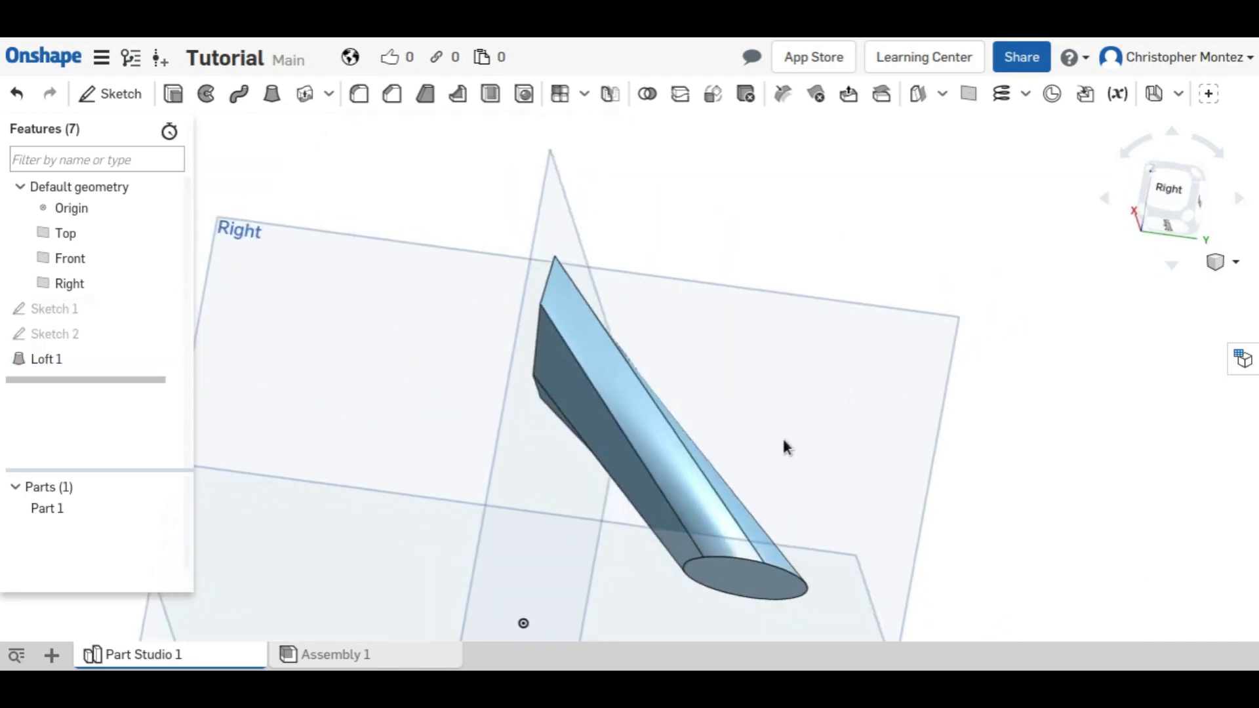
pyautogui.moveTo(787, 446); pyautogui.dragTo(537, 441)
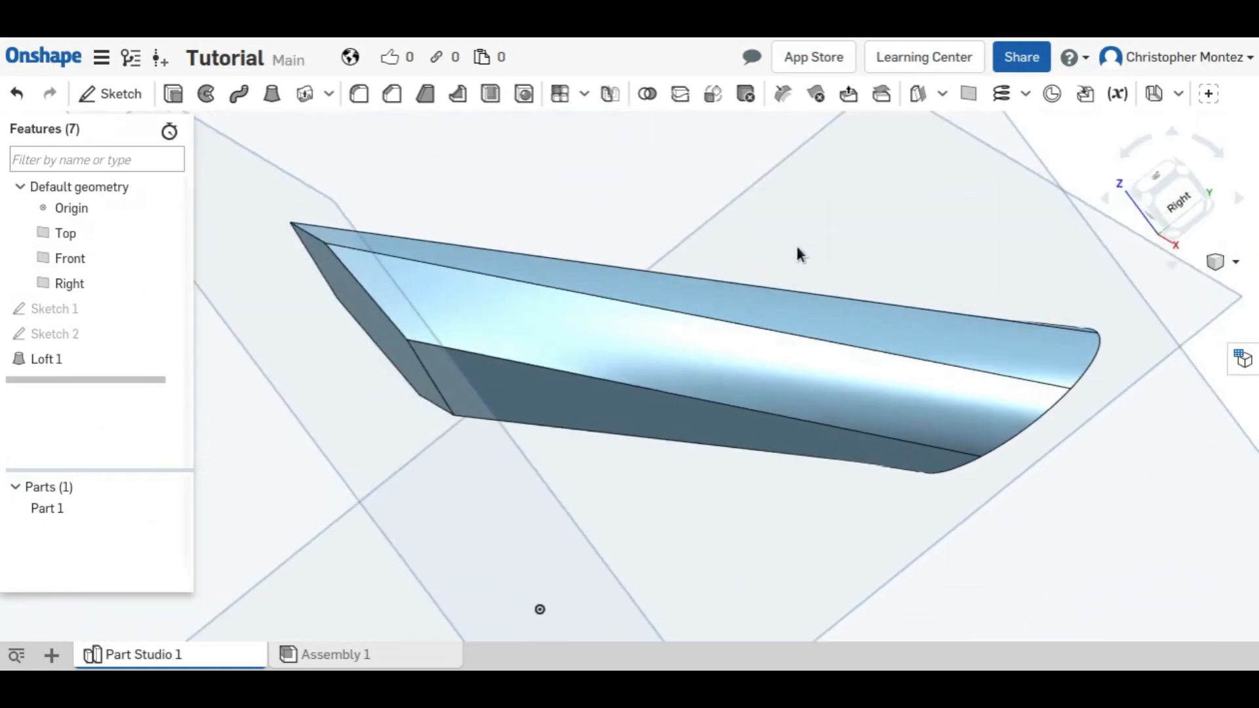
pyautogui.moveTo(799, 256); pyautogui.dragTo(795, 314)
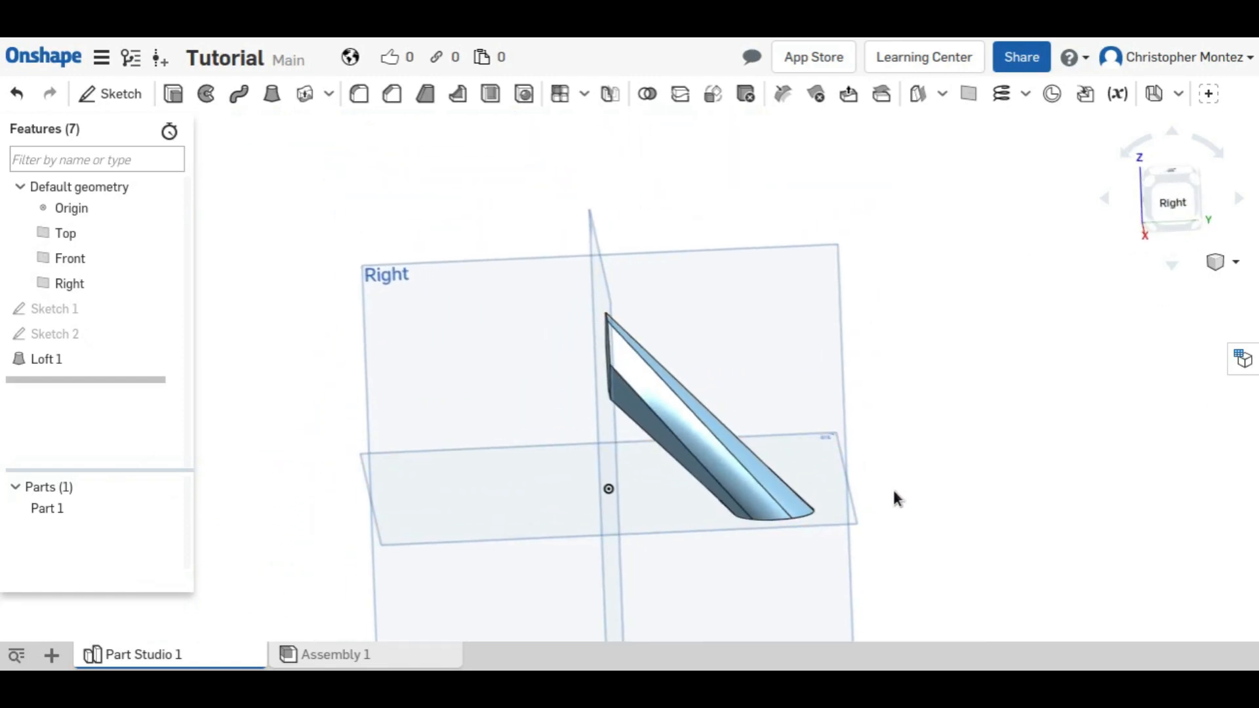
pyautogui.moveTo(896, 499); pyautogui.dragTo(477, 468)
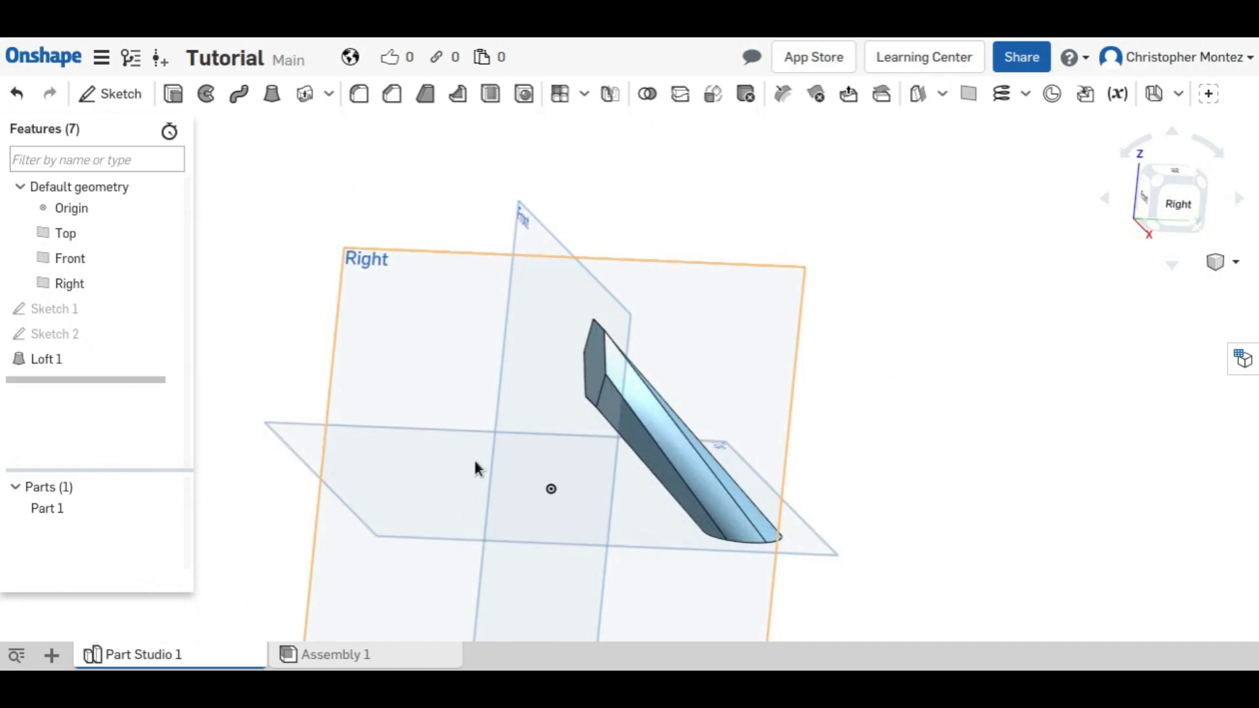
pyautogui.moveTo(45, 359)
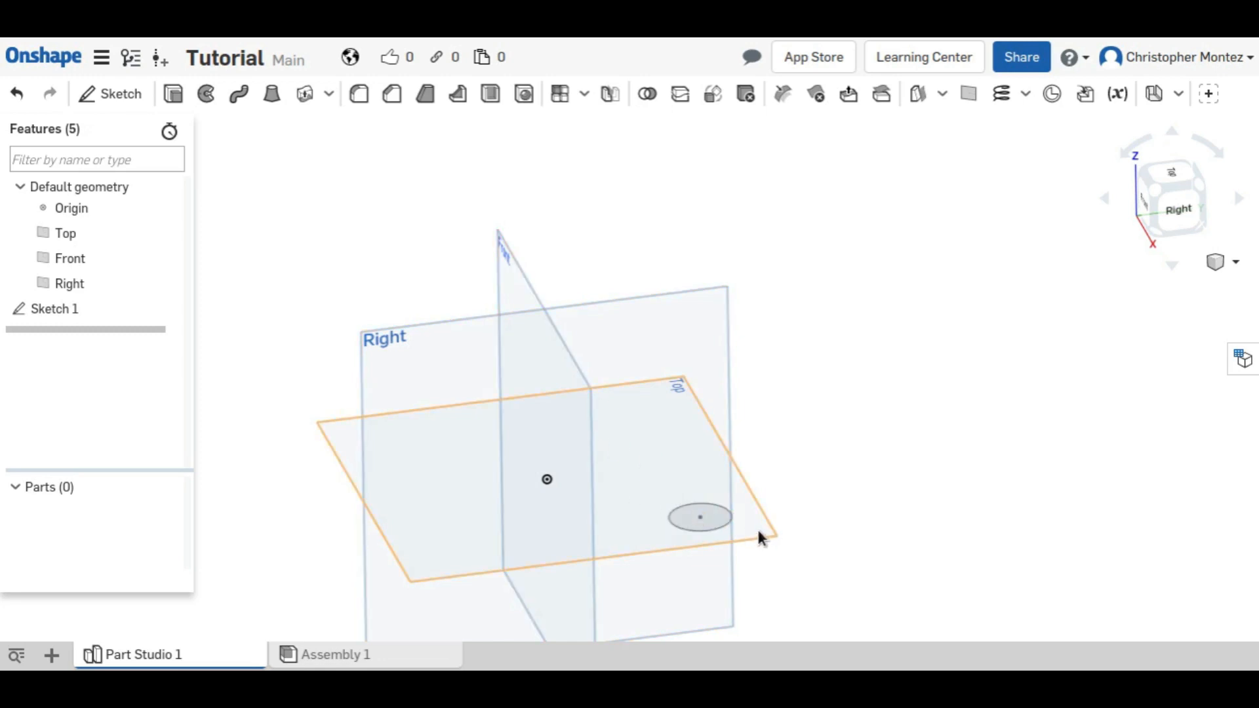
pyautogui.moveTo(769, 539)
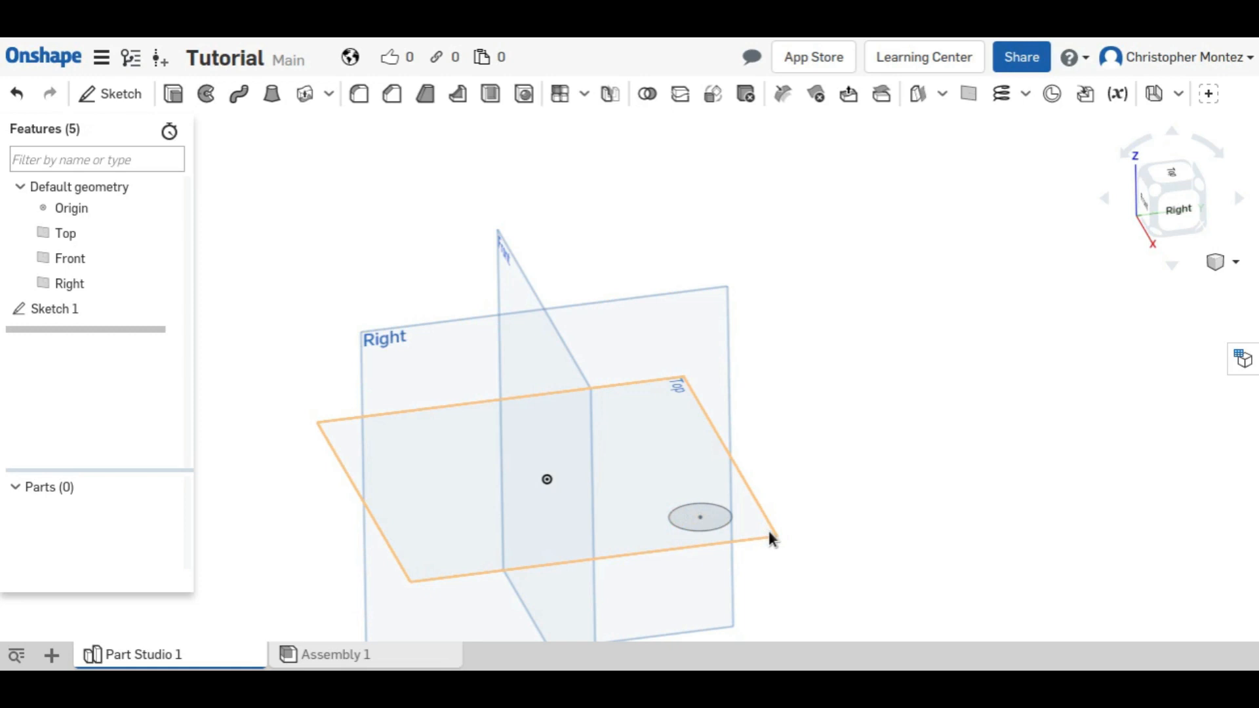
pyautogui.moveTo(771, 538); pyautogui.dragTo(763, 449)
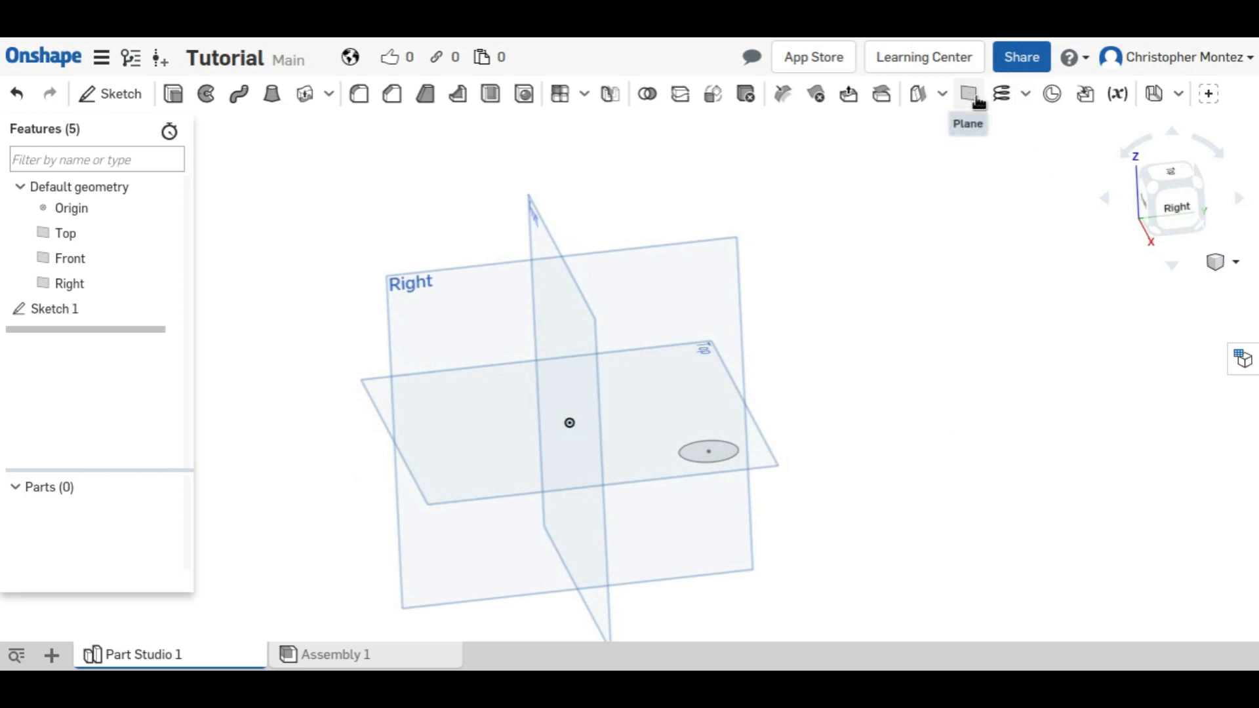
pyautogui.click(968, 94)
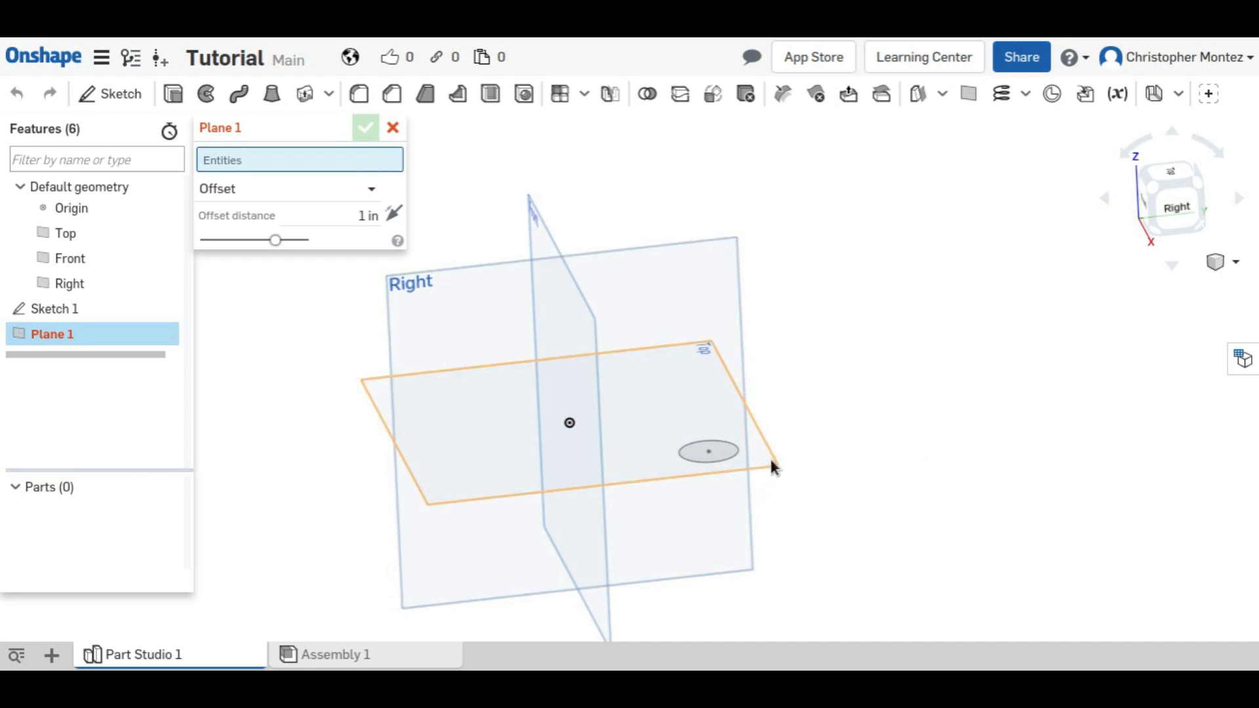
# Step: Create a plane offset 3 in from Top and rename it Bottom
pyautogui.click(65, 233)
pyautogui.write('3')
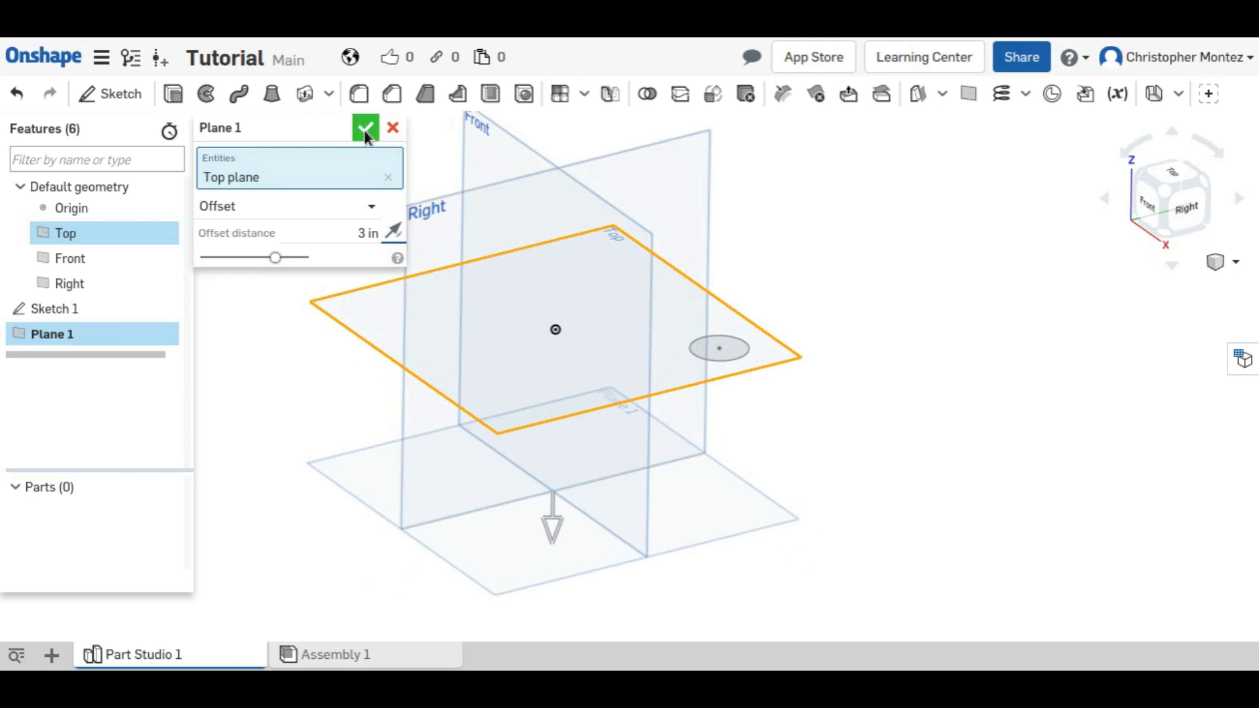
pyautogui.click(365, 127)
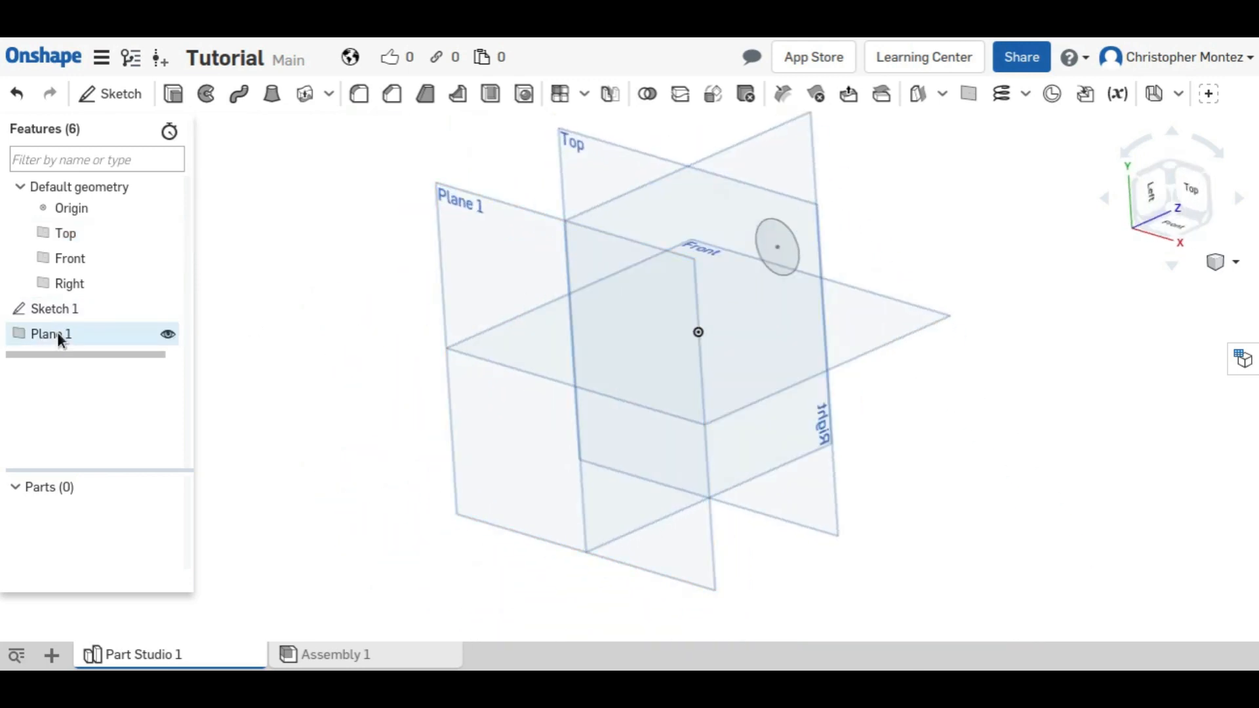
pyautogui.doubleClick(51, 333)
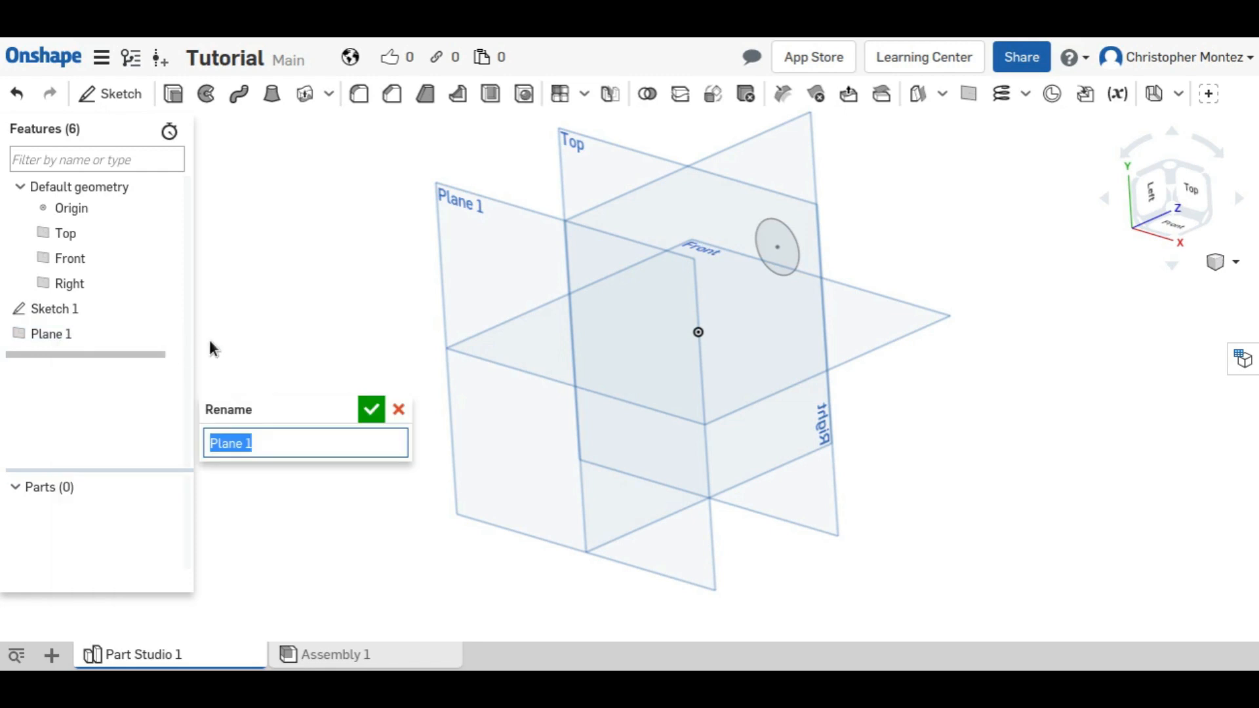
pyautogui.write('Botto')
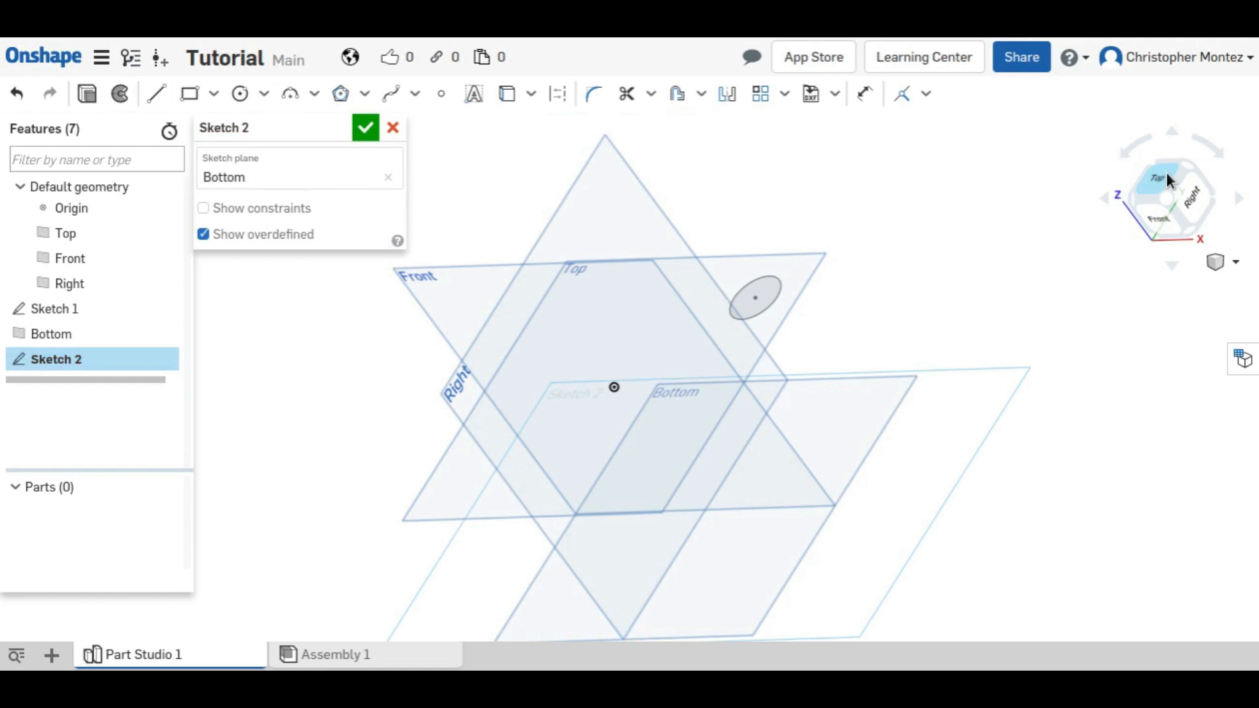
# Step: Draw a corner rectangle around the circle, dimension it 1.5 in from the origin, and close Sketch 2
pyautogui.click(1170, 195)
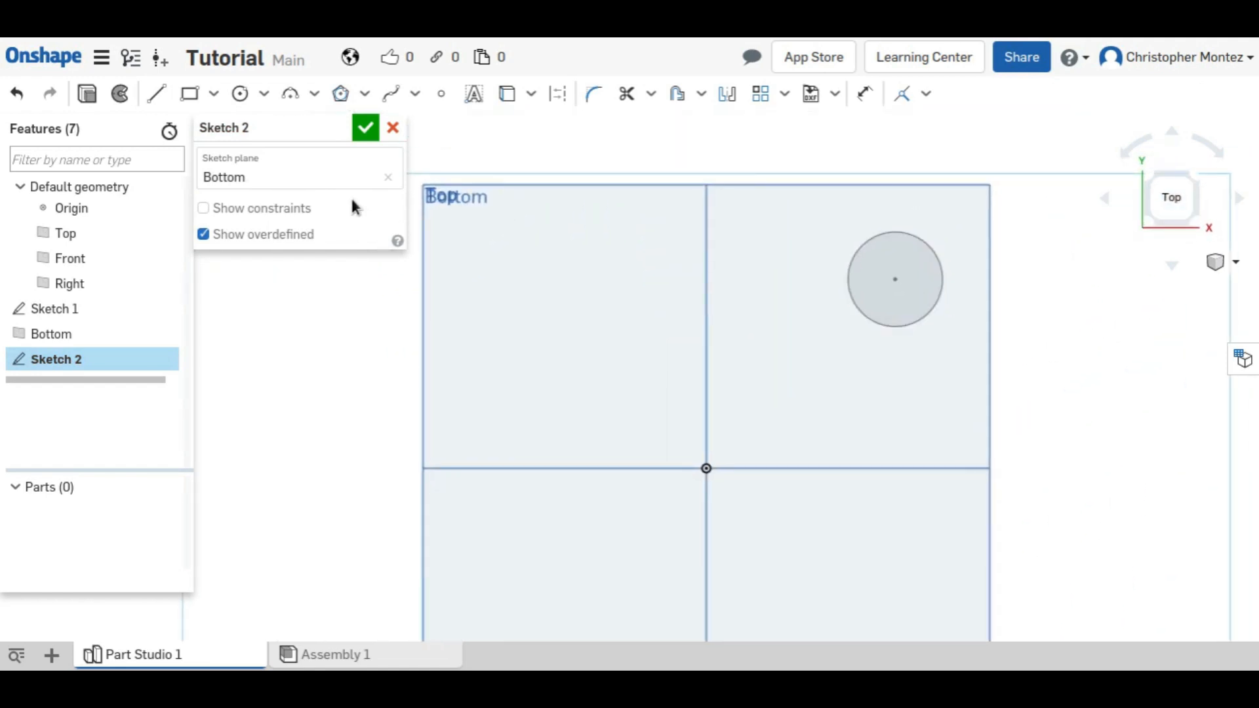
pyautogui.click(213, 95)
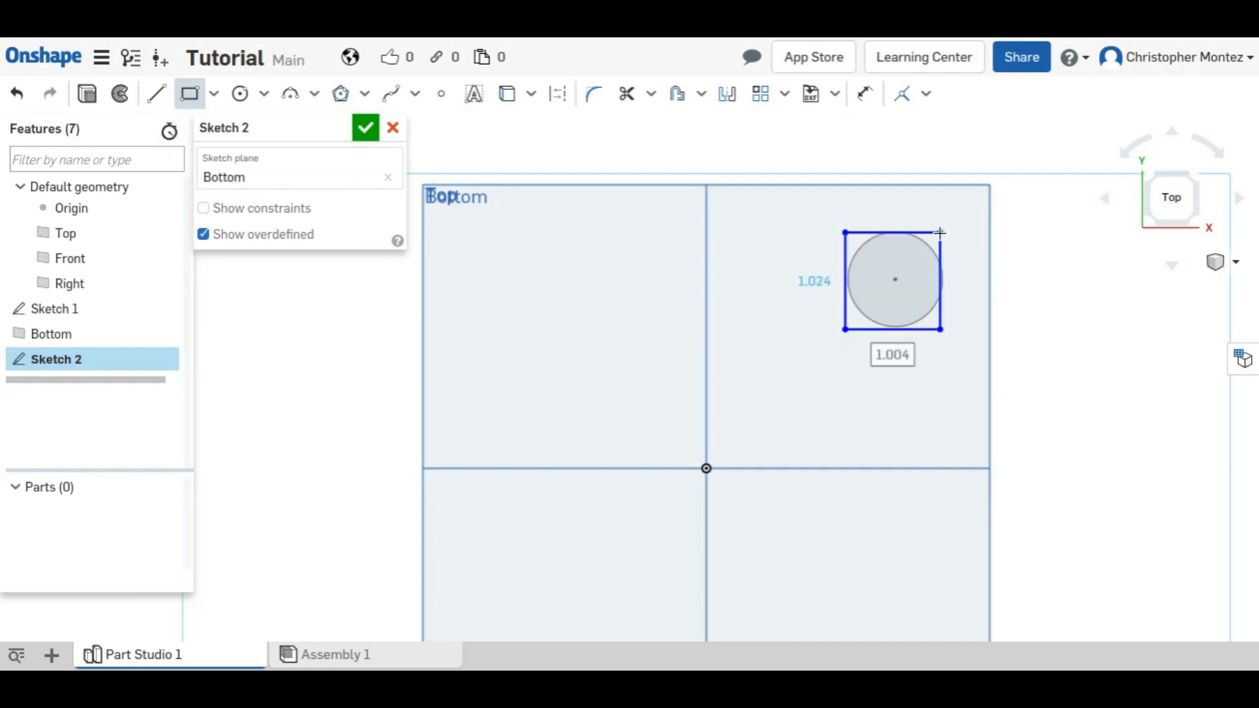
pyautogui.click(864, 93)
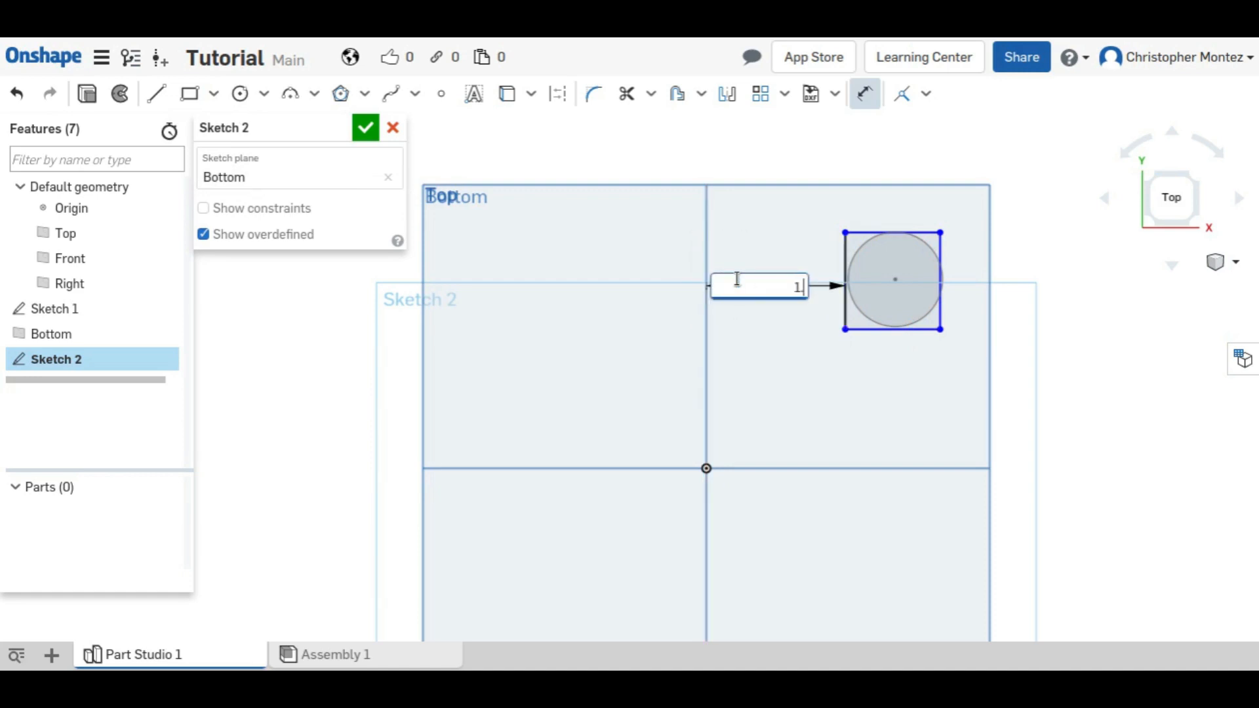
pyautogui.write('1.5')
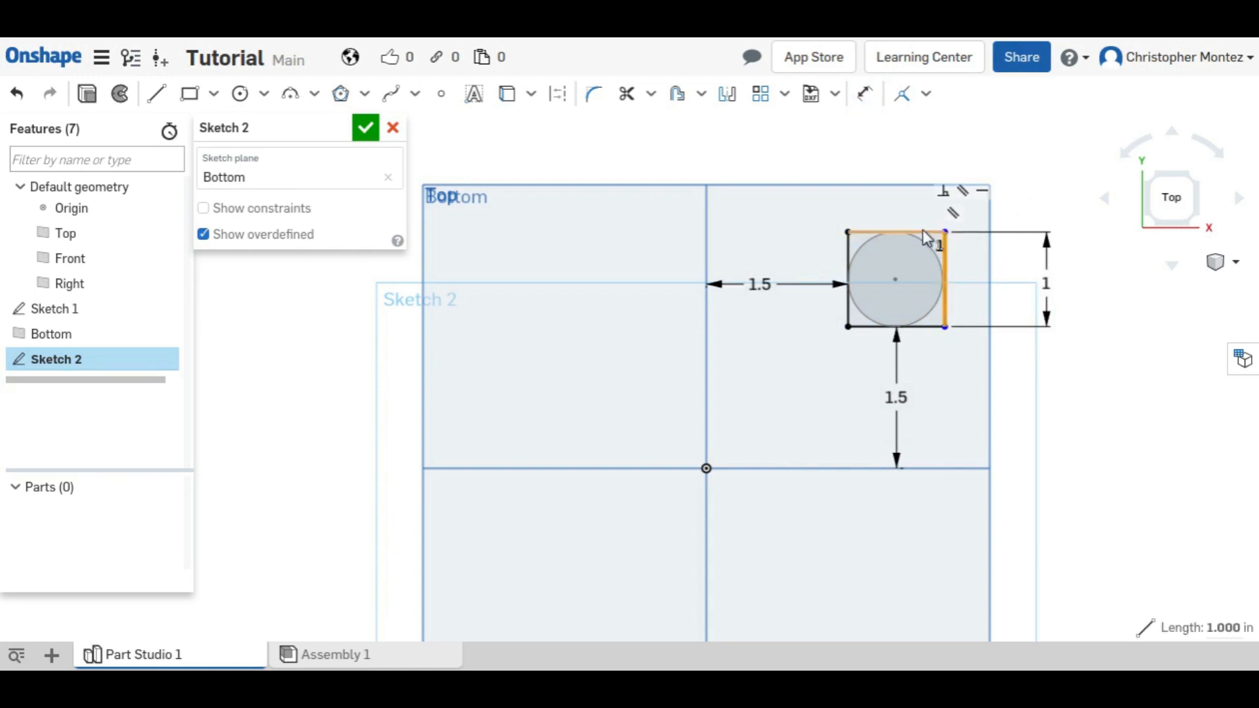
pyautogui.click(366, 127)
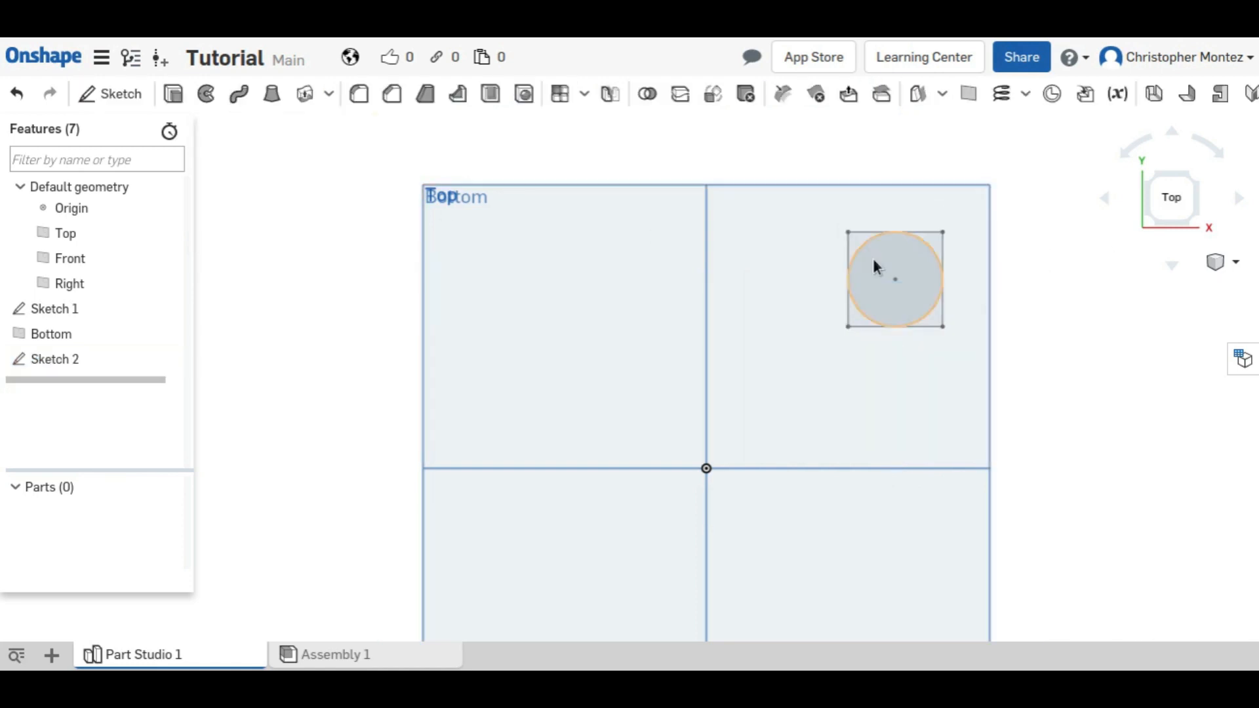
# Step: Create Loft 1 from the square on Bottom up to the circle, forming Part 1
pyautogui.moveTo(874, 265); pyautogui.dragTo(718, 377)
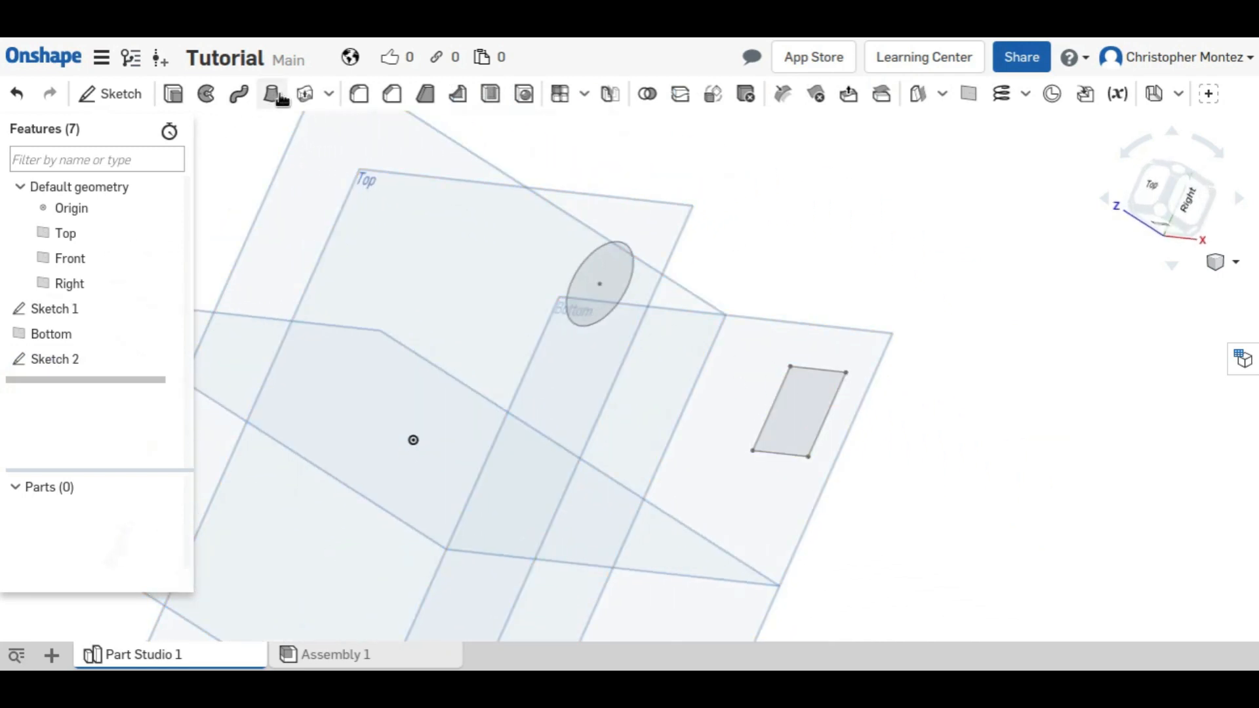
pyautogui.click(271, 94)
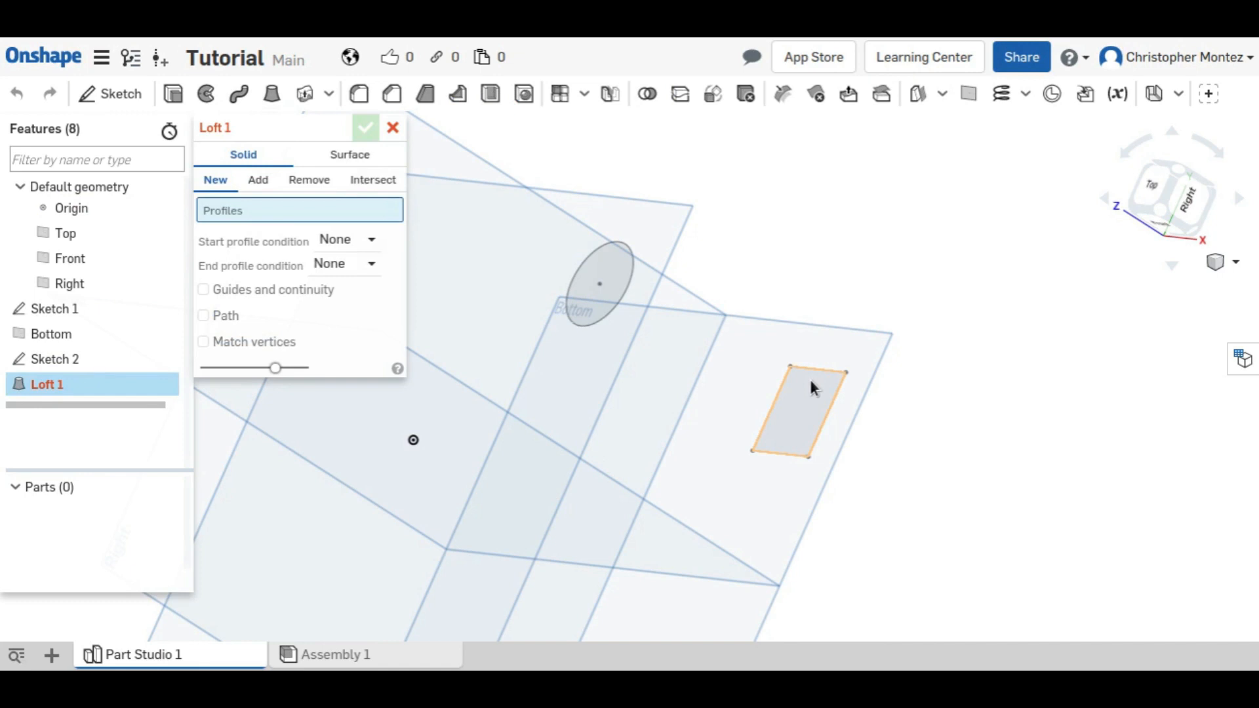
pyautogui.click(600, 283)
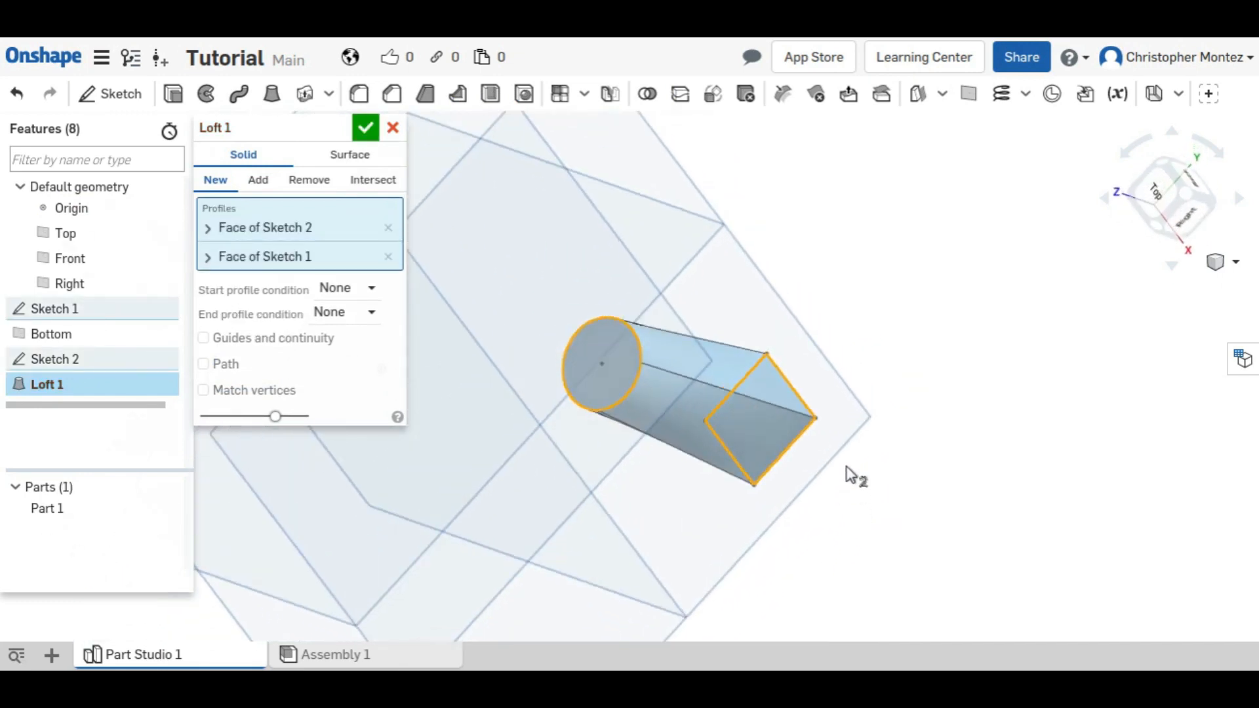
pyautogui.click(366, 128)
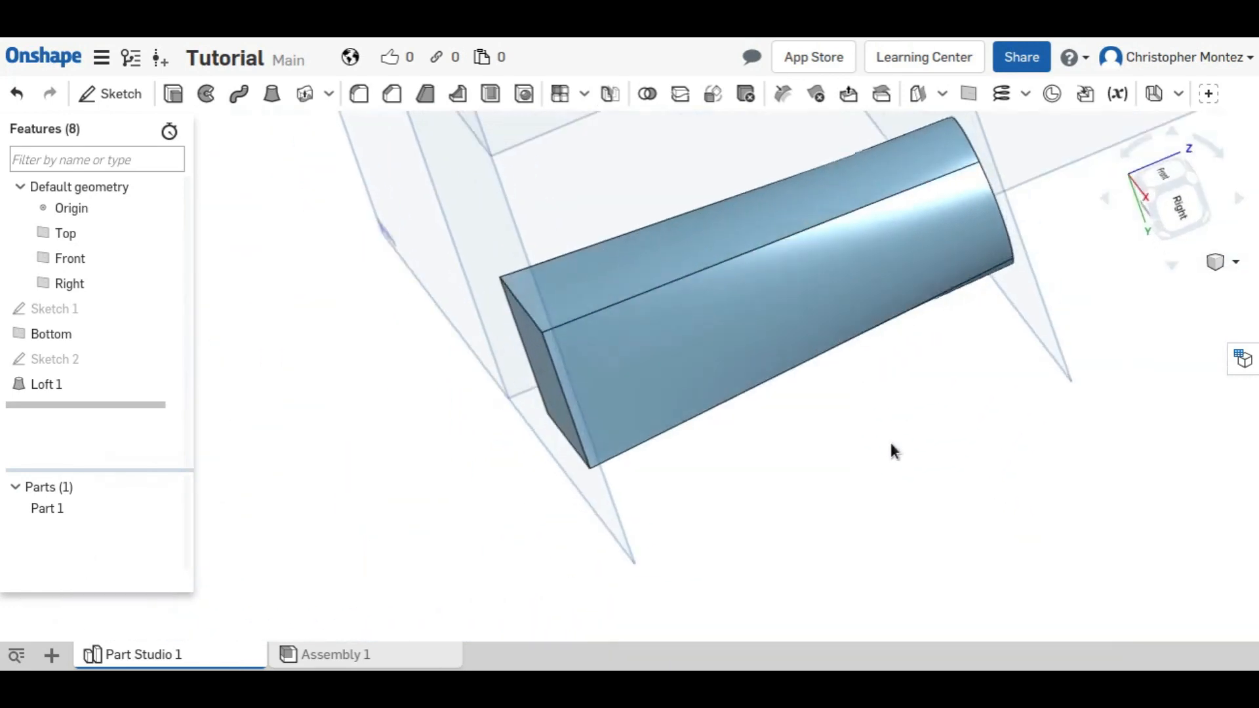
pyautogui.moveTo(895, 450); pyautogui.dragTo(779, 409)
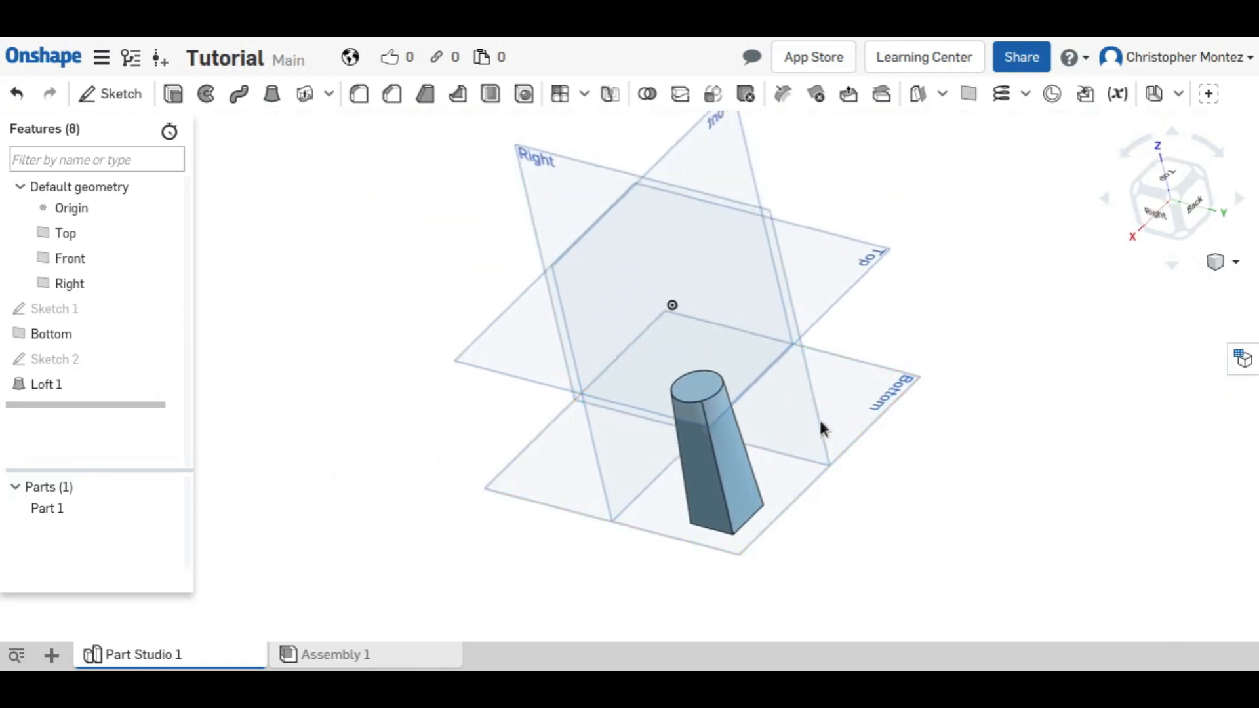
pyautogui.moveTo(824, 427); pyautogui.dragTo(918, 484)
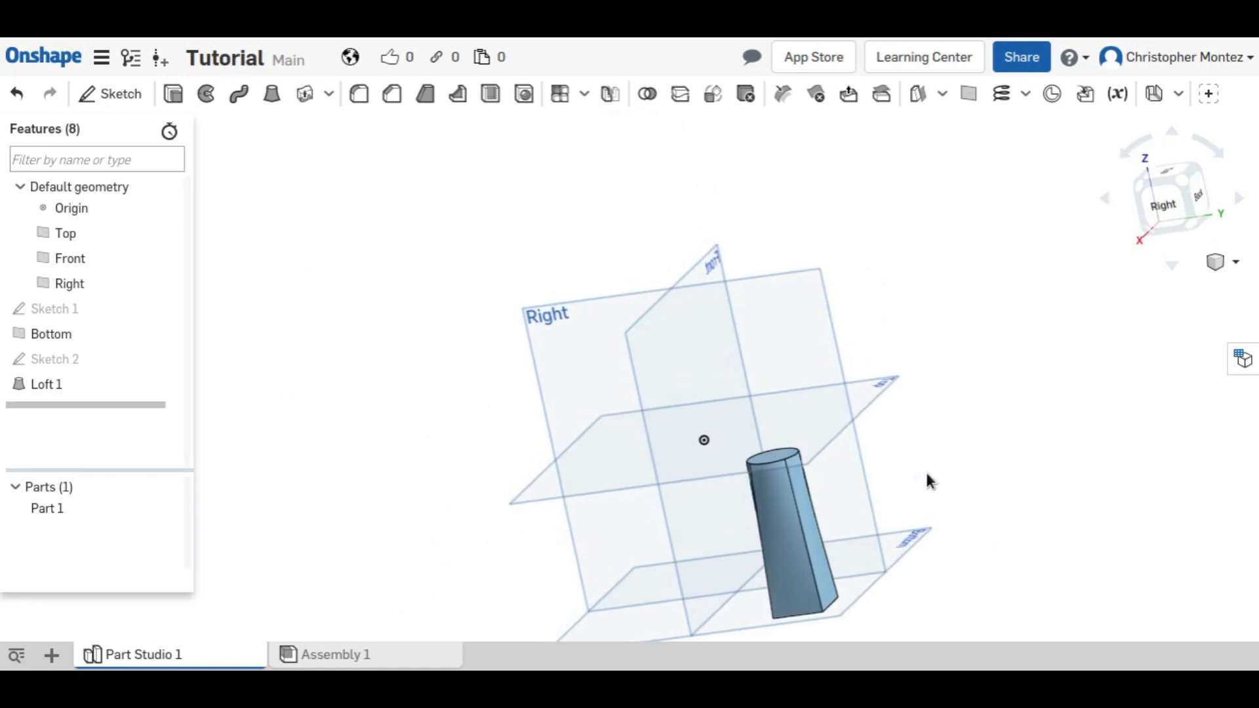
pyautogui.moveTo(929, 480); pyautogui.dragTo(827, 562)
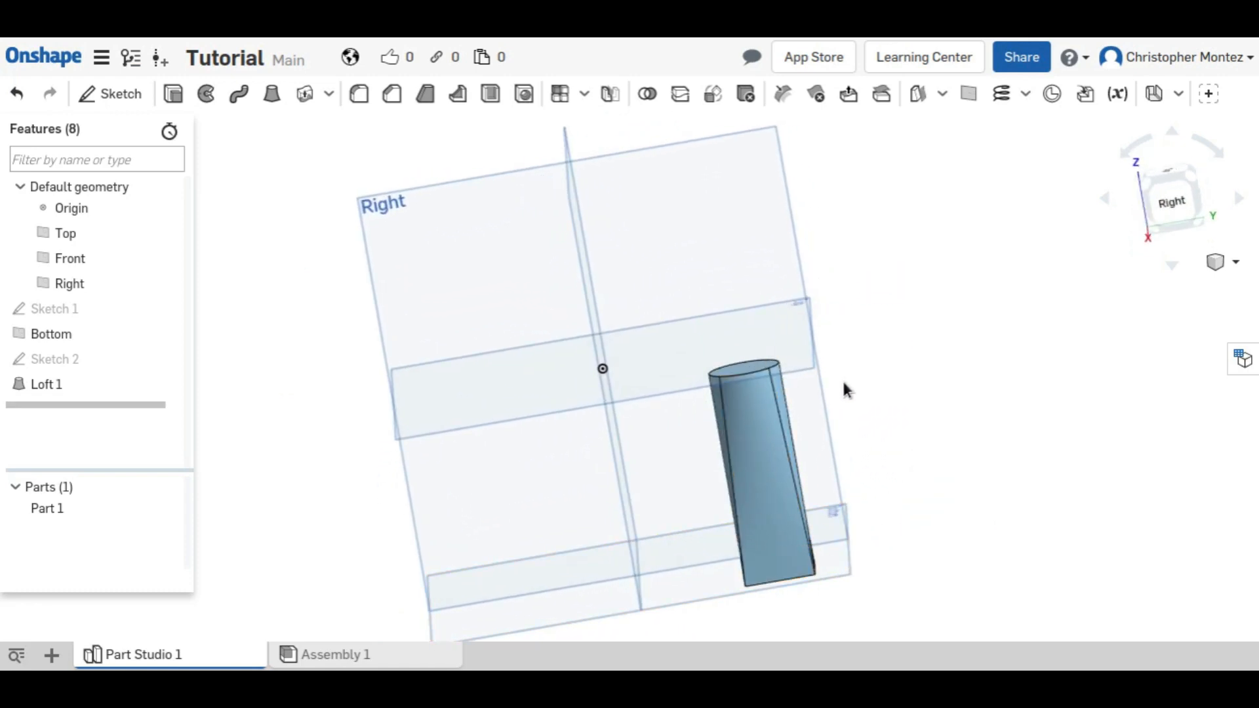
pyautogui.moveTo(843, 389); pyautogui.dragTo(752, 512)
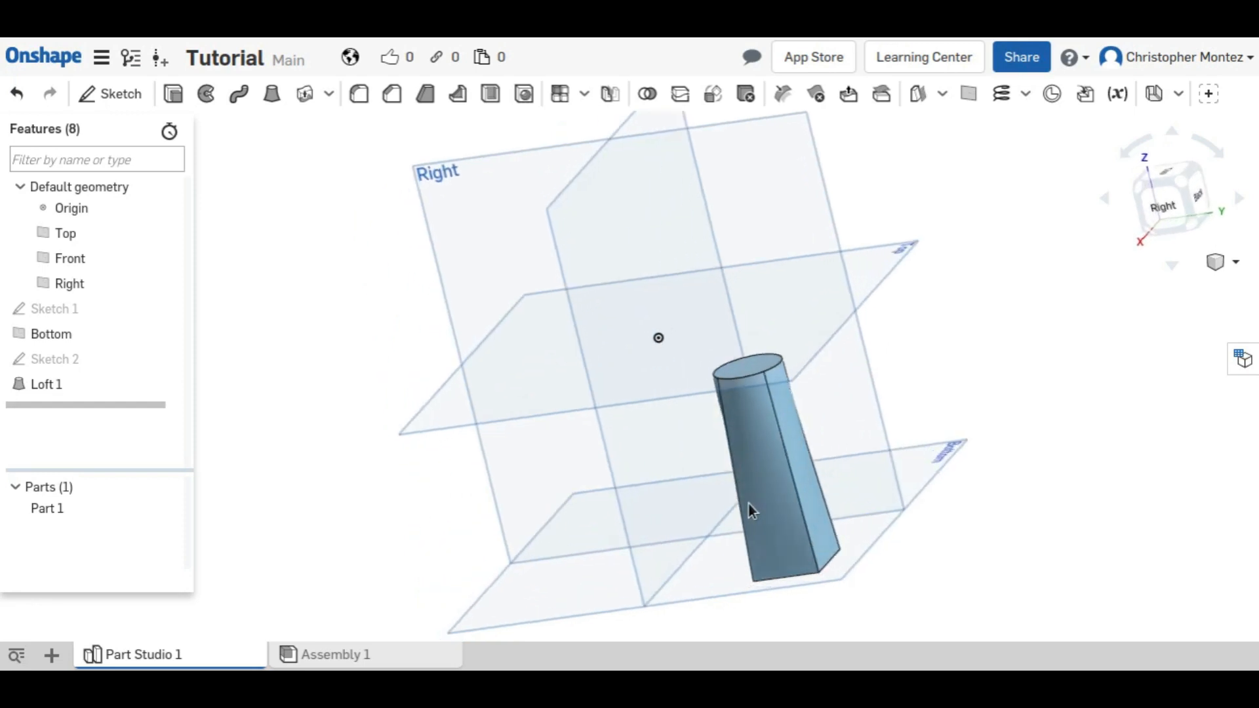